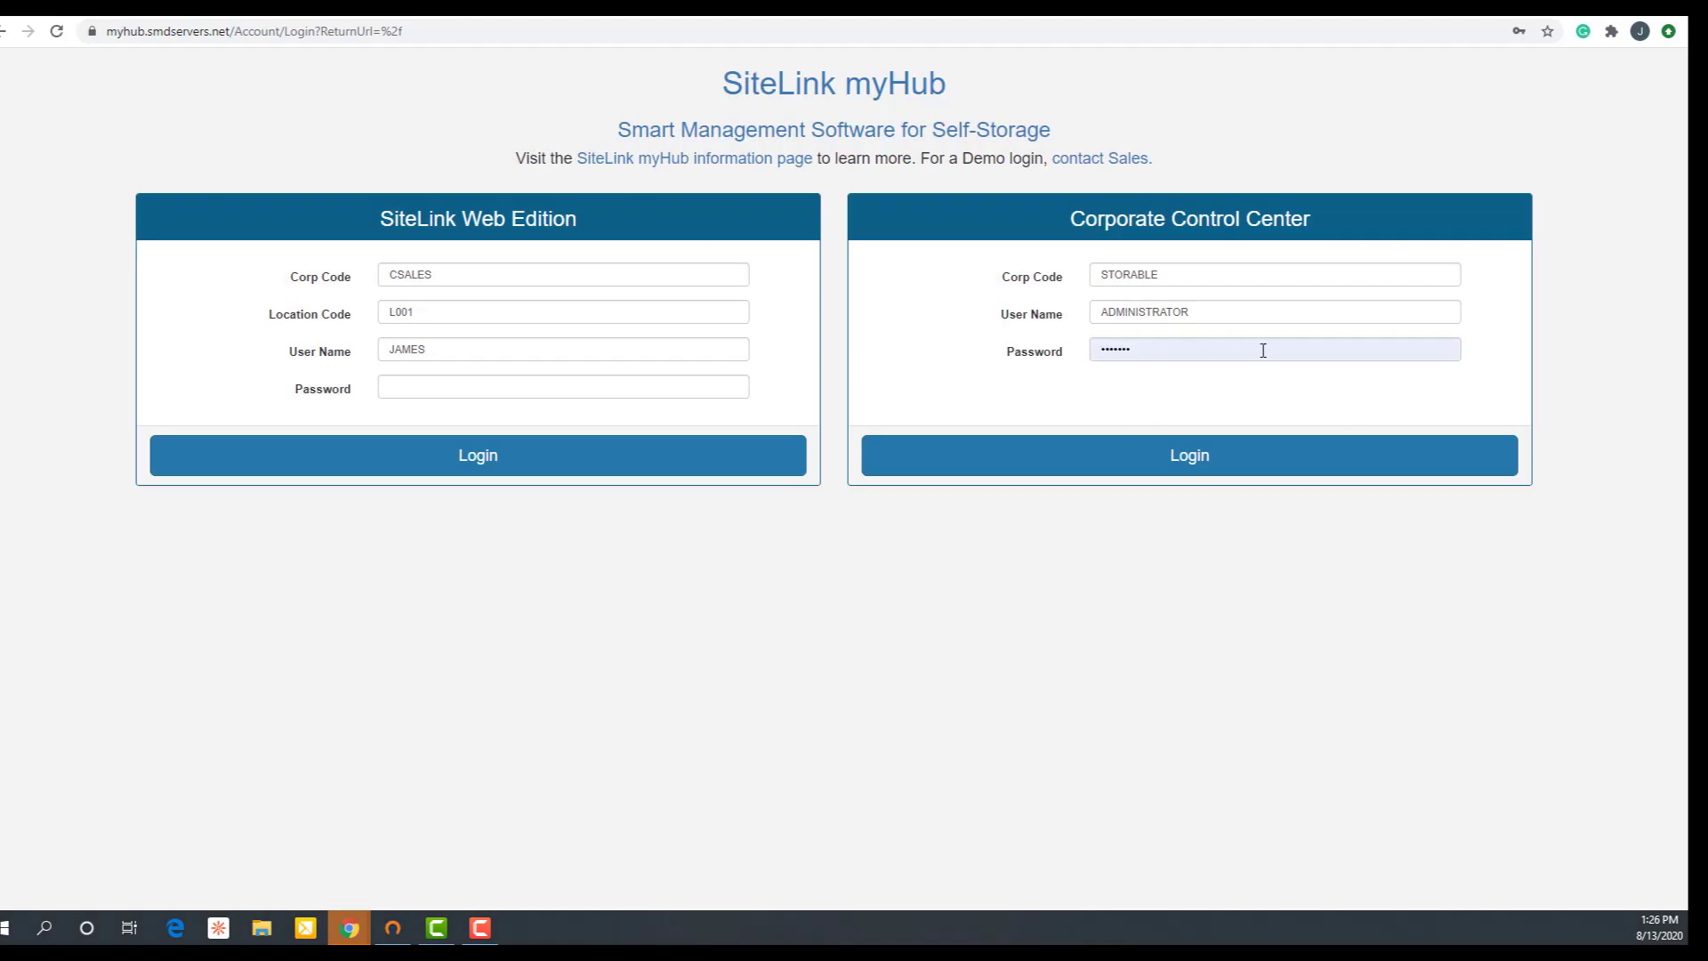
pyautogui.moveTo(1103, 243)
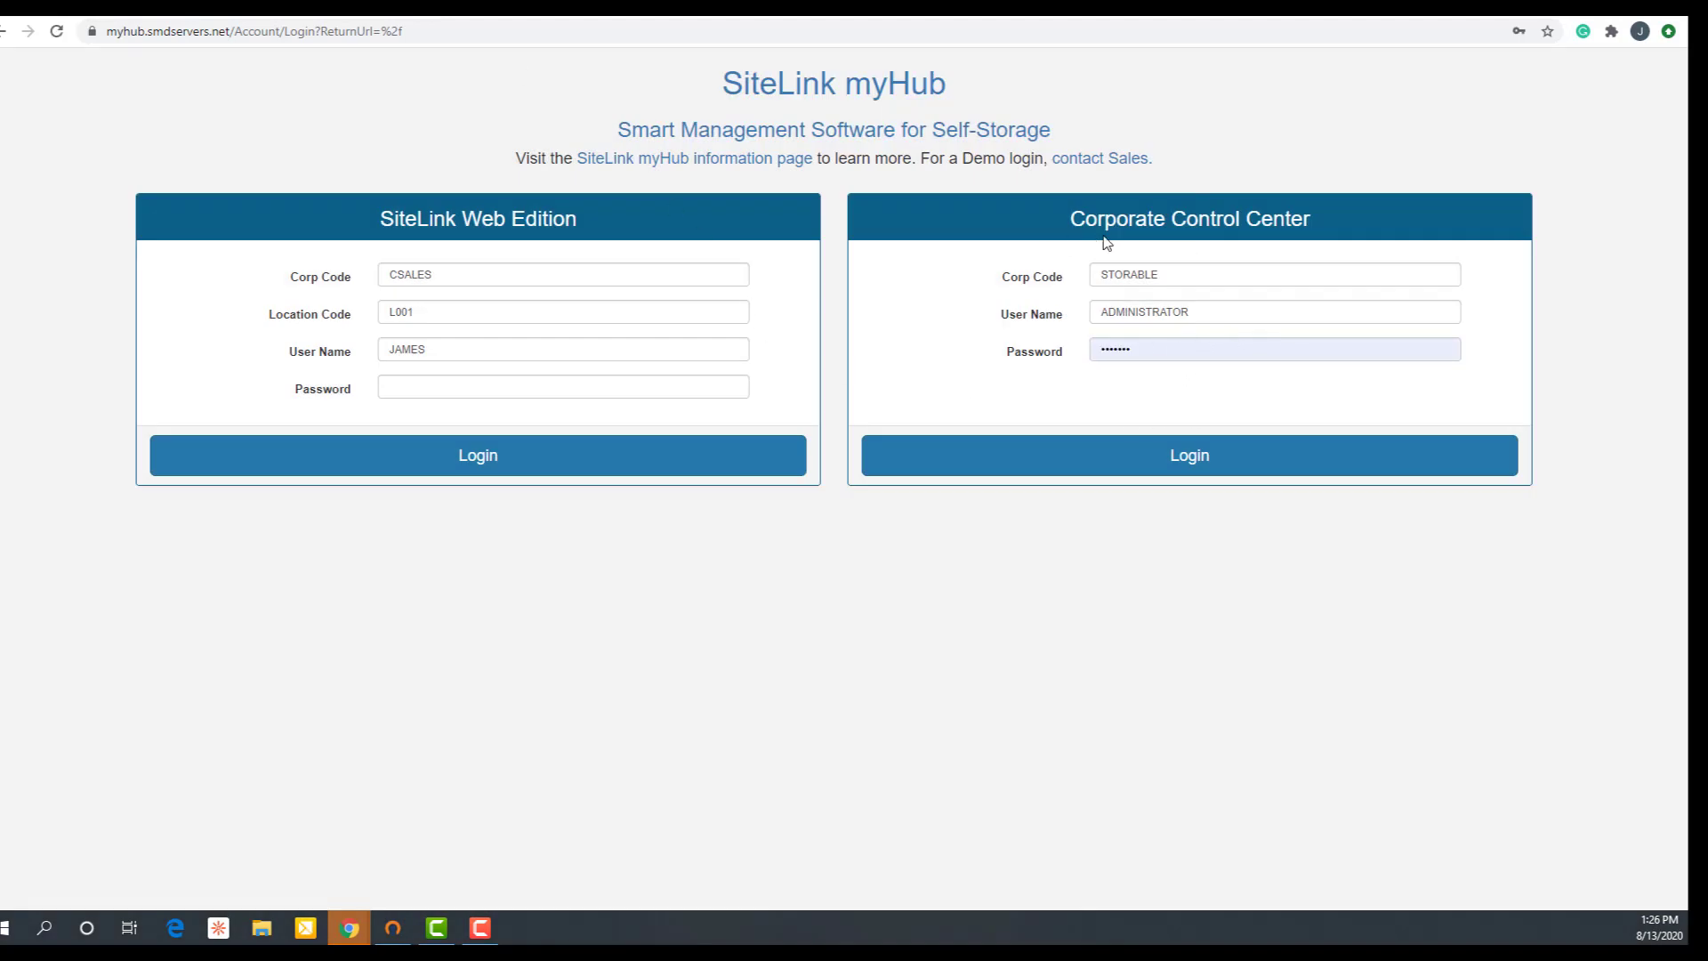
pyautogui.moveTo(1416, 258)
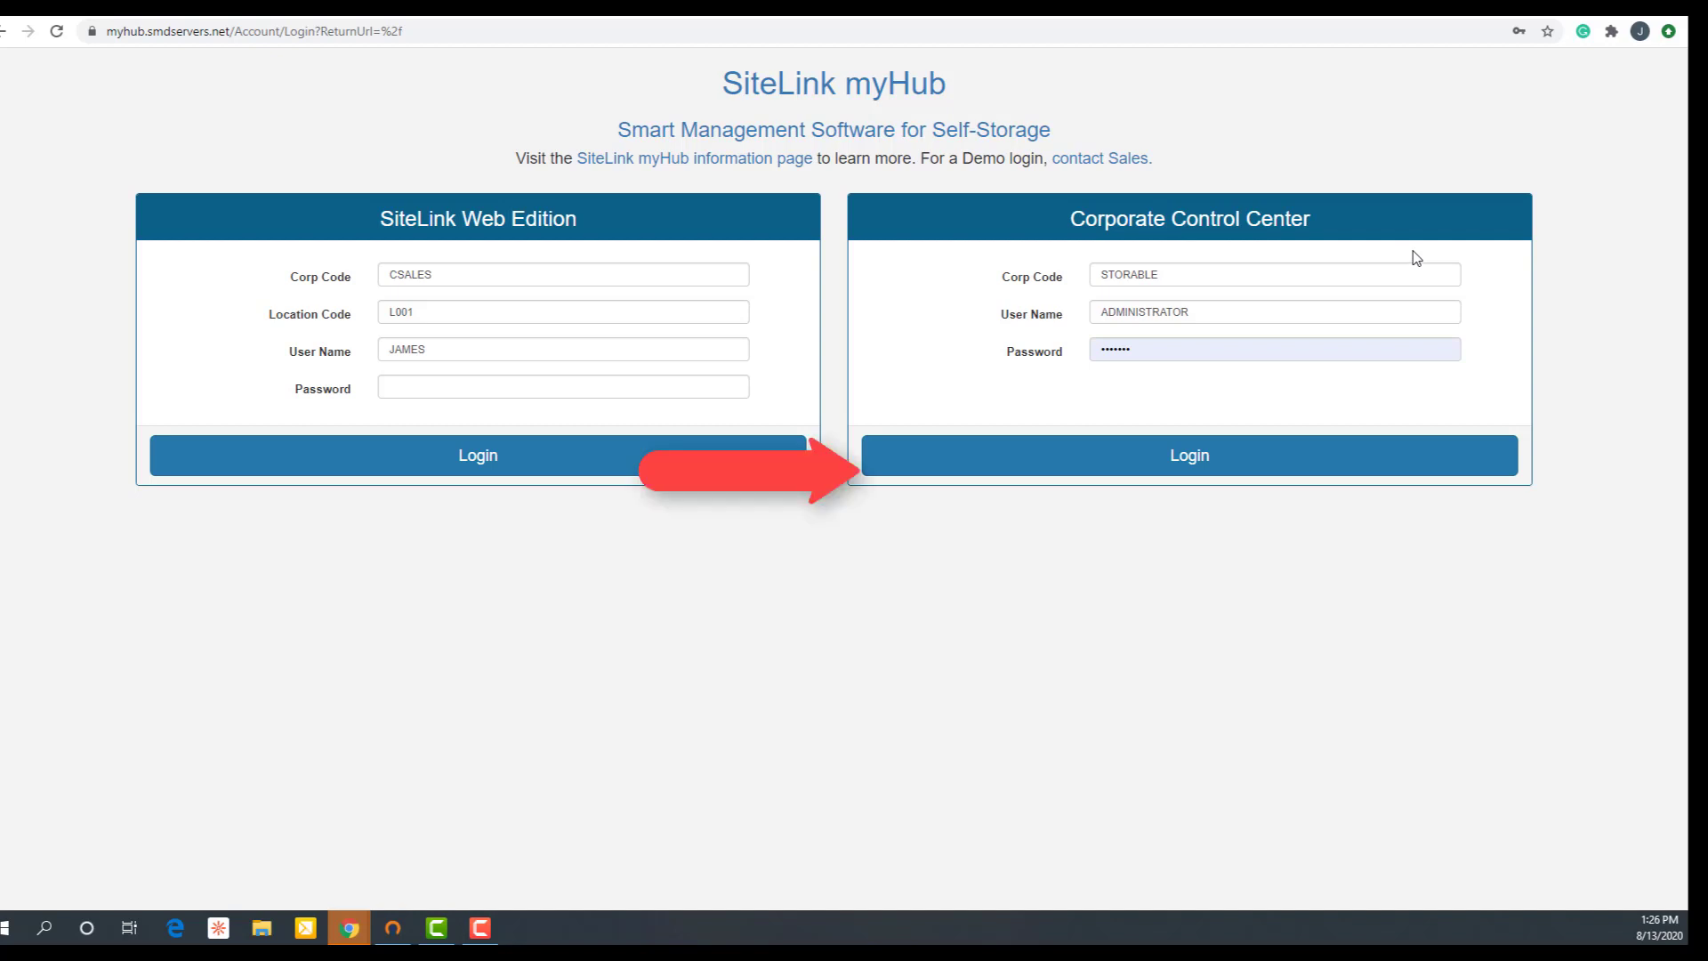
# Log in to the Corporate Control Center with the entered credentials
pyautogui.click(1189, 454)
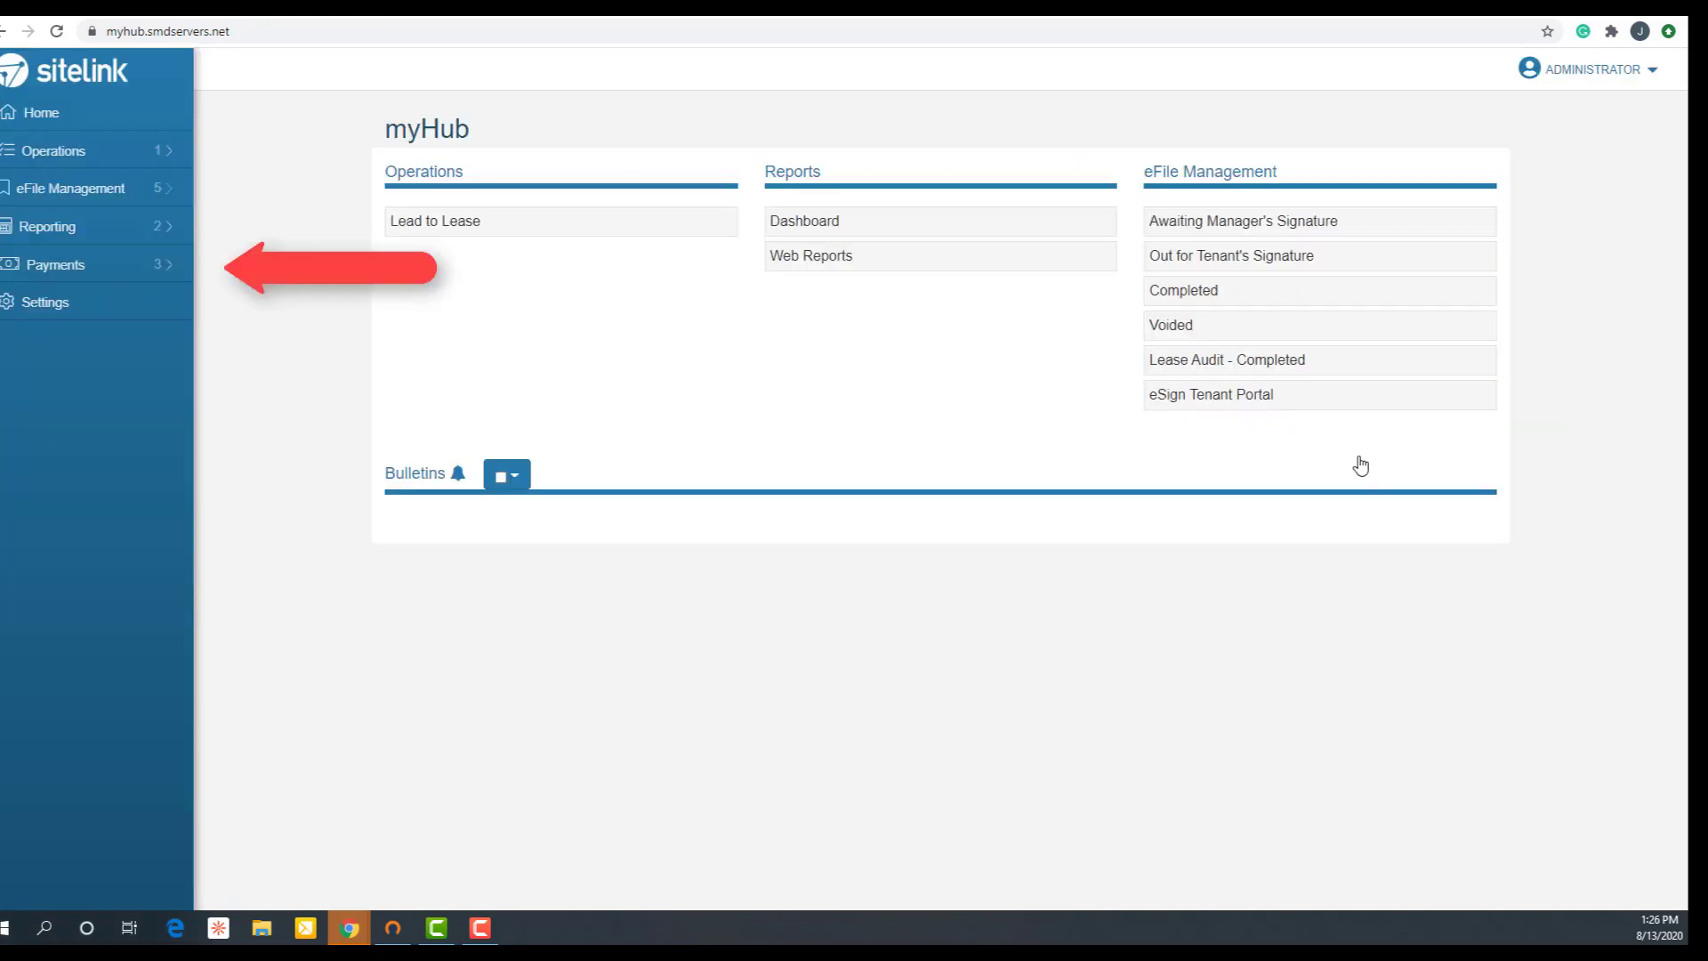
# Go to Payments > Bank Information to see the three facilities' bank setup status
pyautogui.click(54, 264)
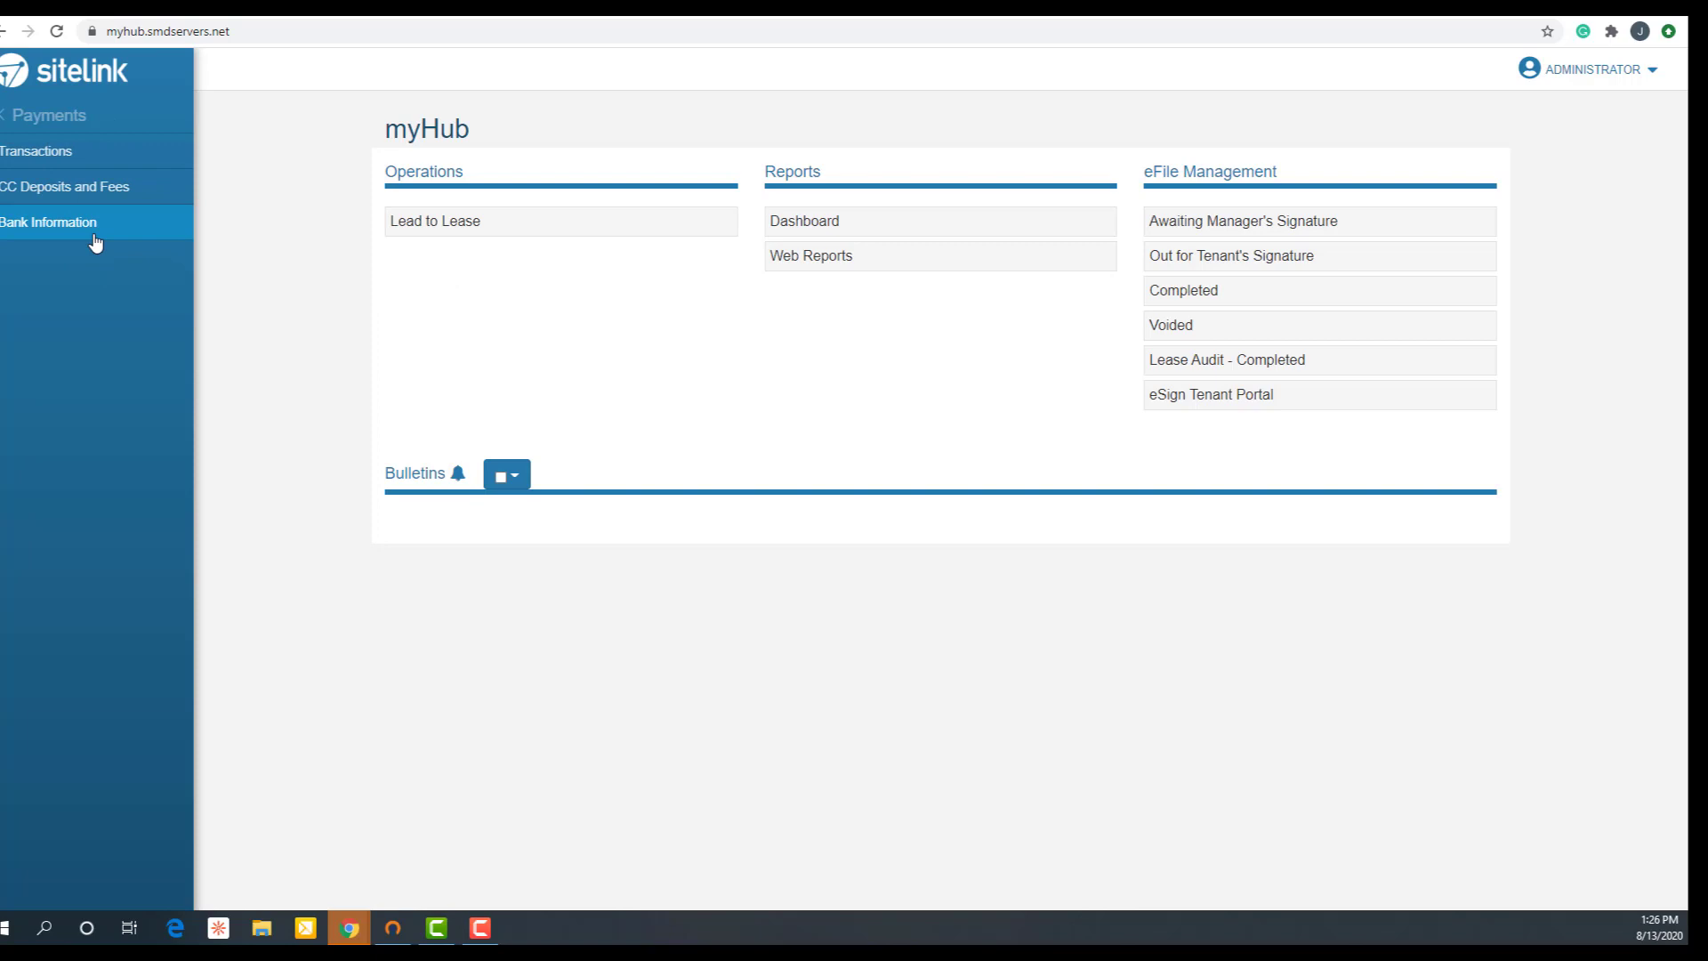
pyautogui.click(49, 223)
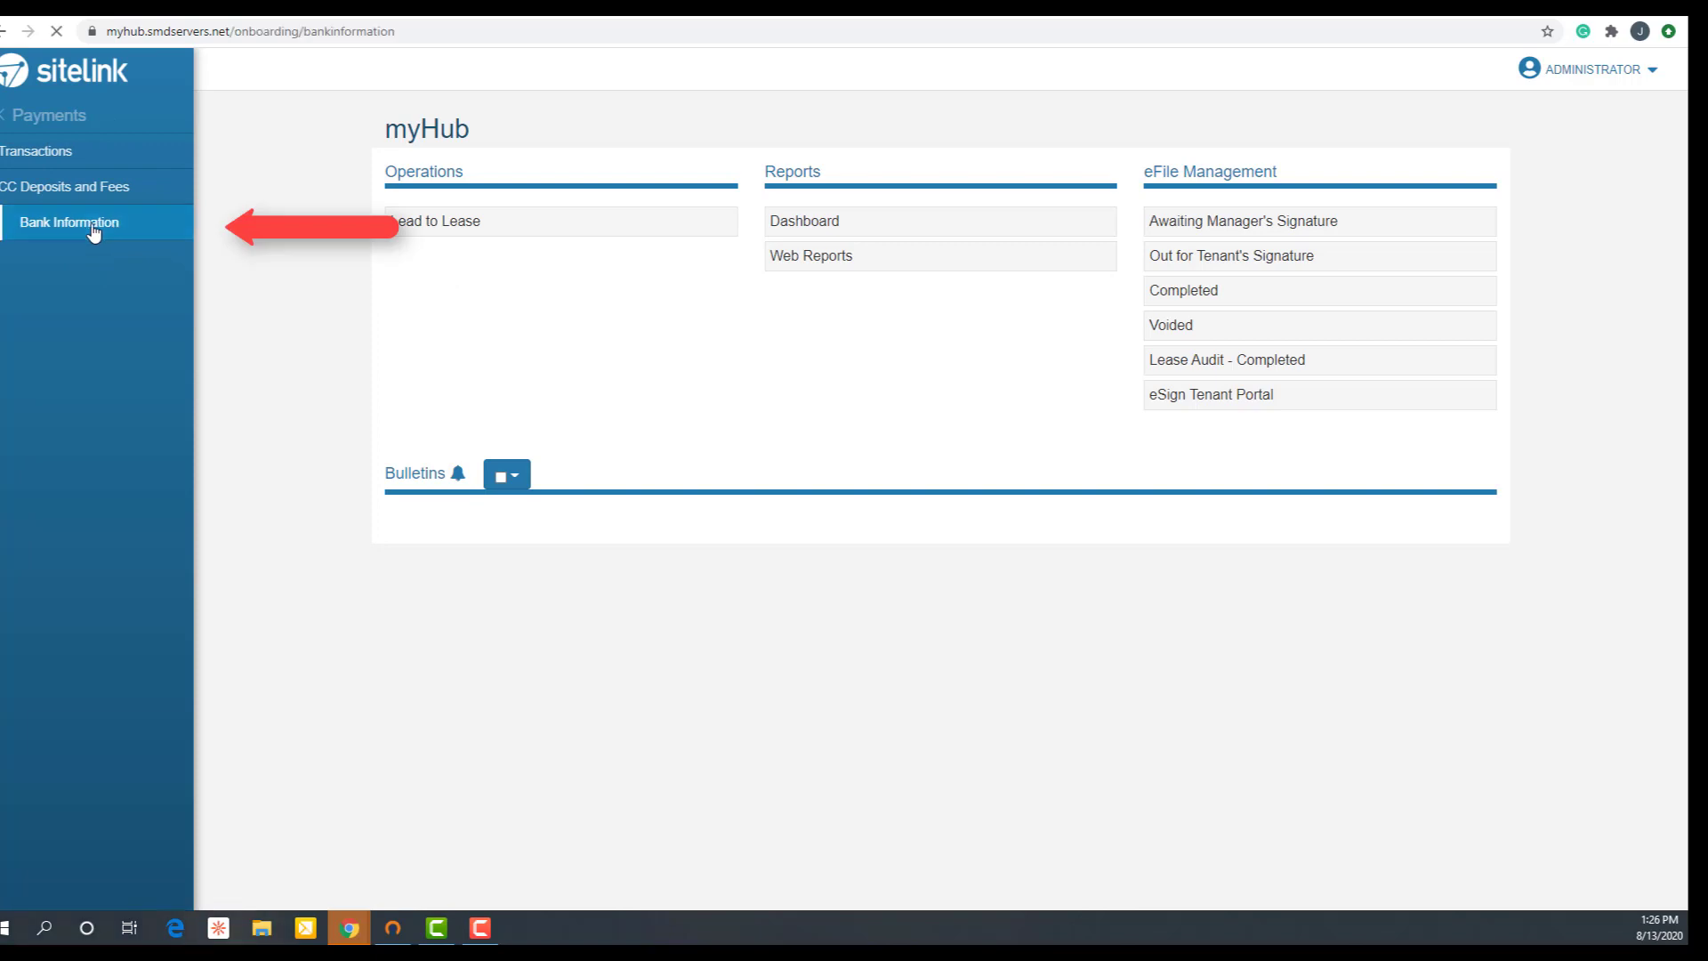
pyautogui.click(68, 223)
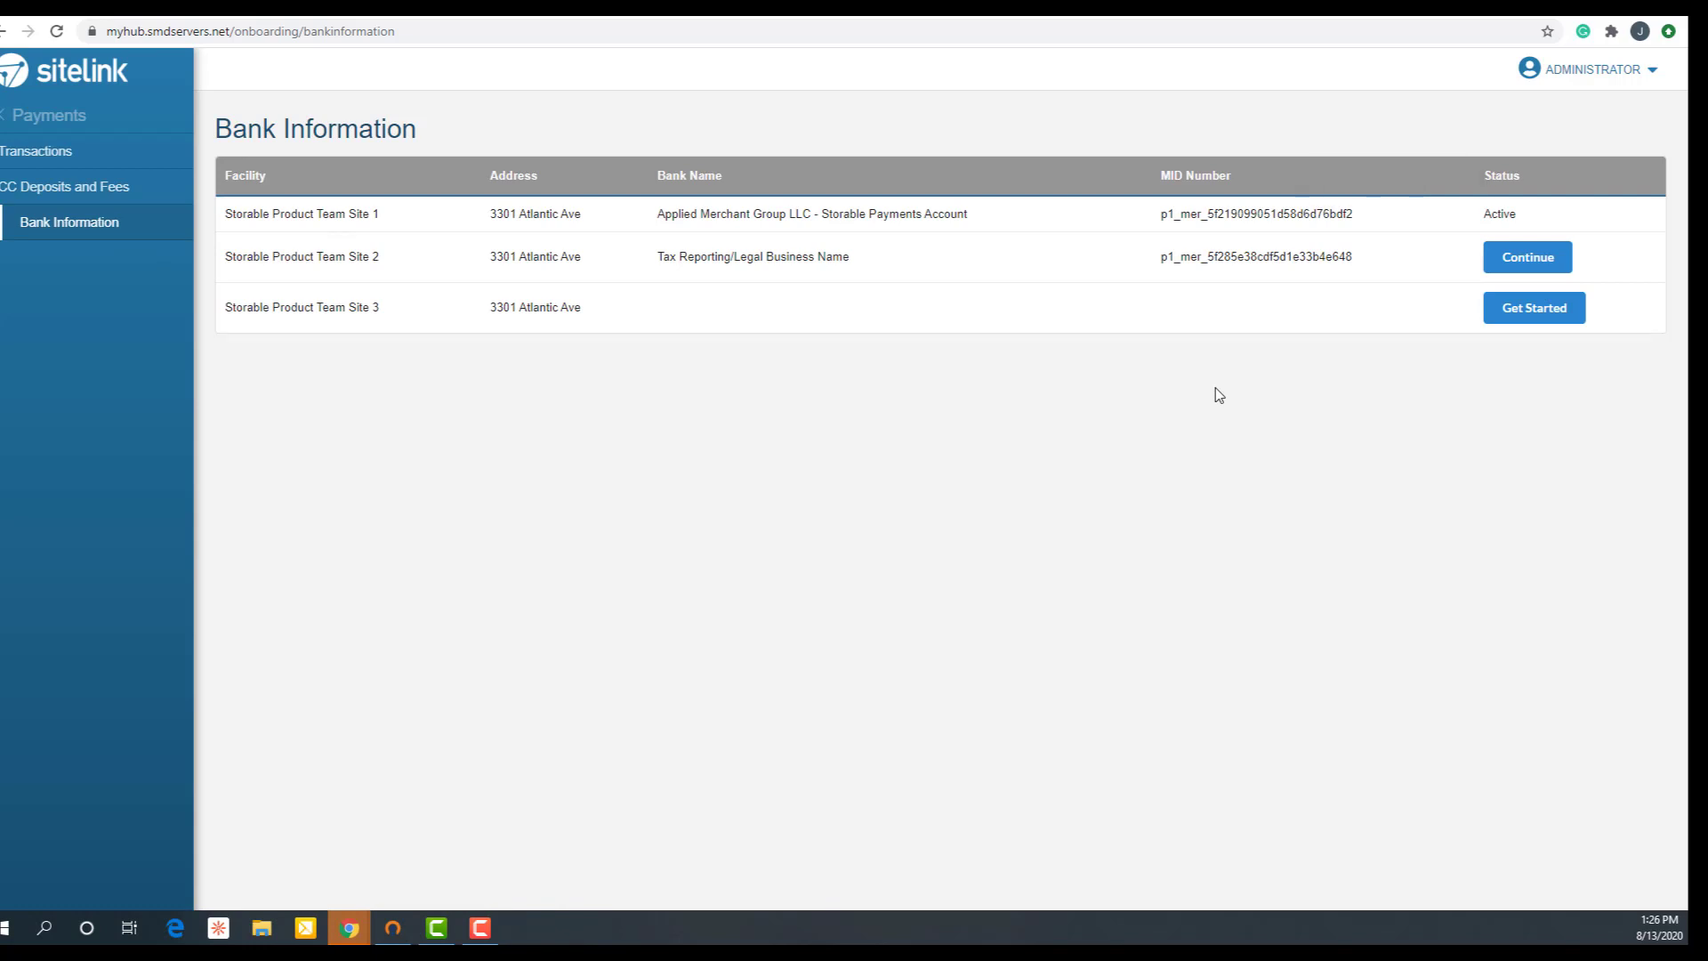
pyautogui.moveTo(1327, 297)
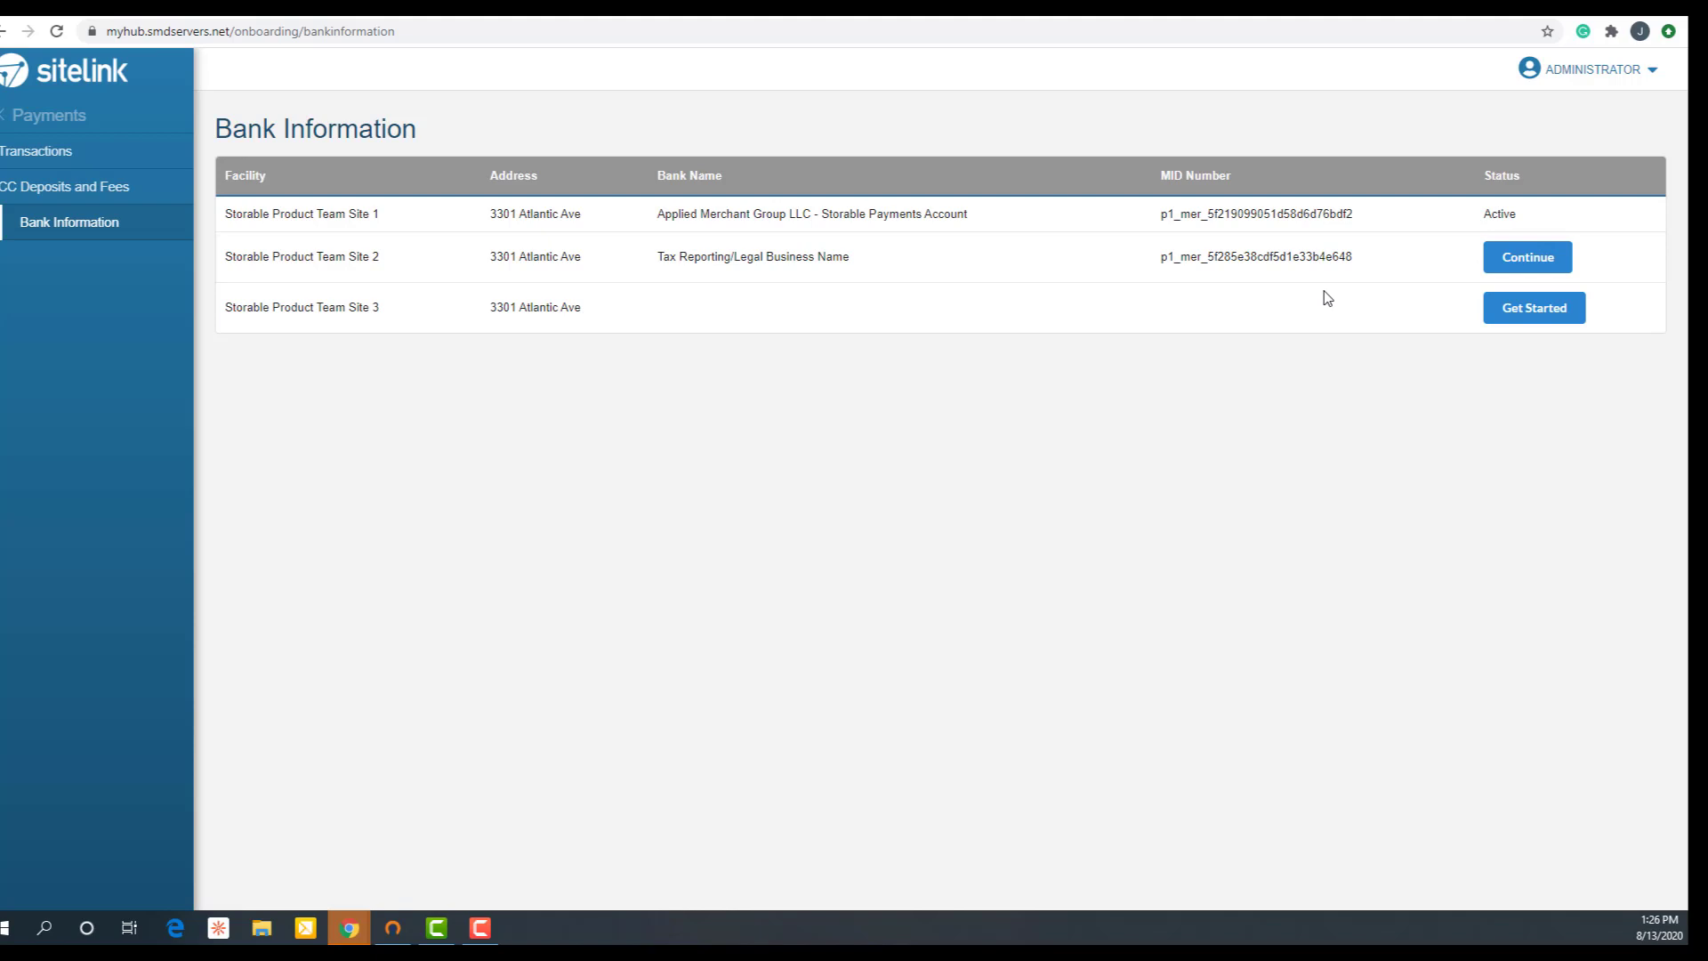
pyautogui.moveTo(1409, 273)
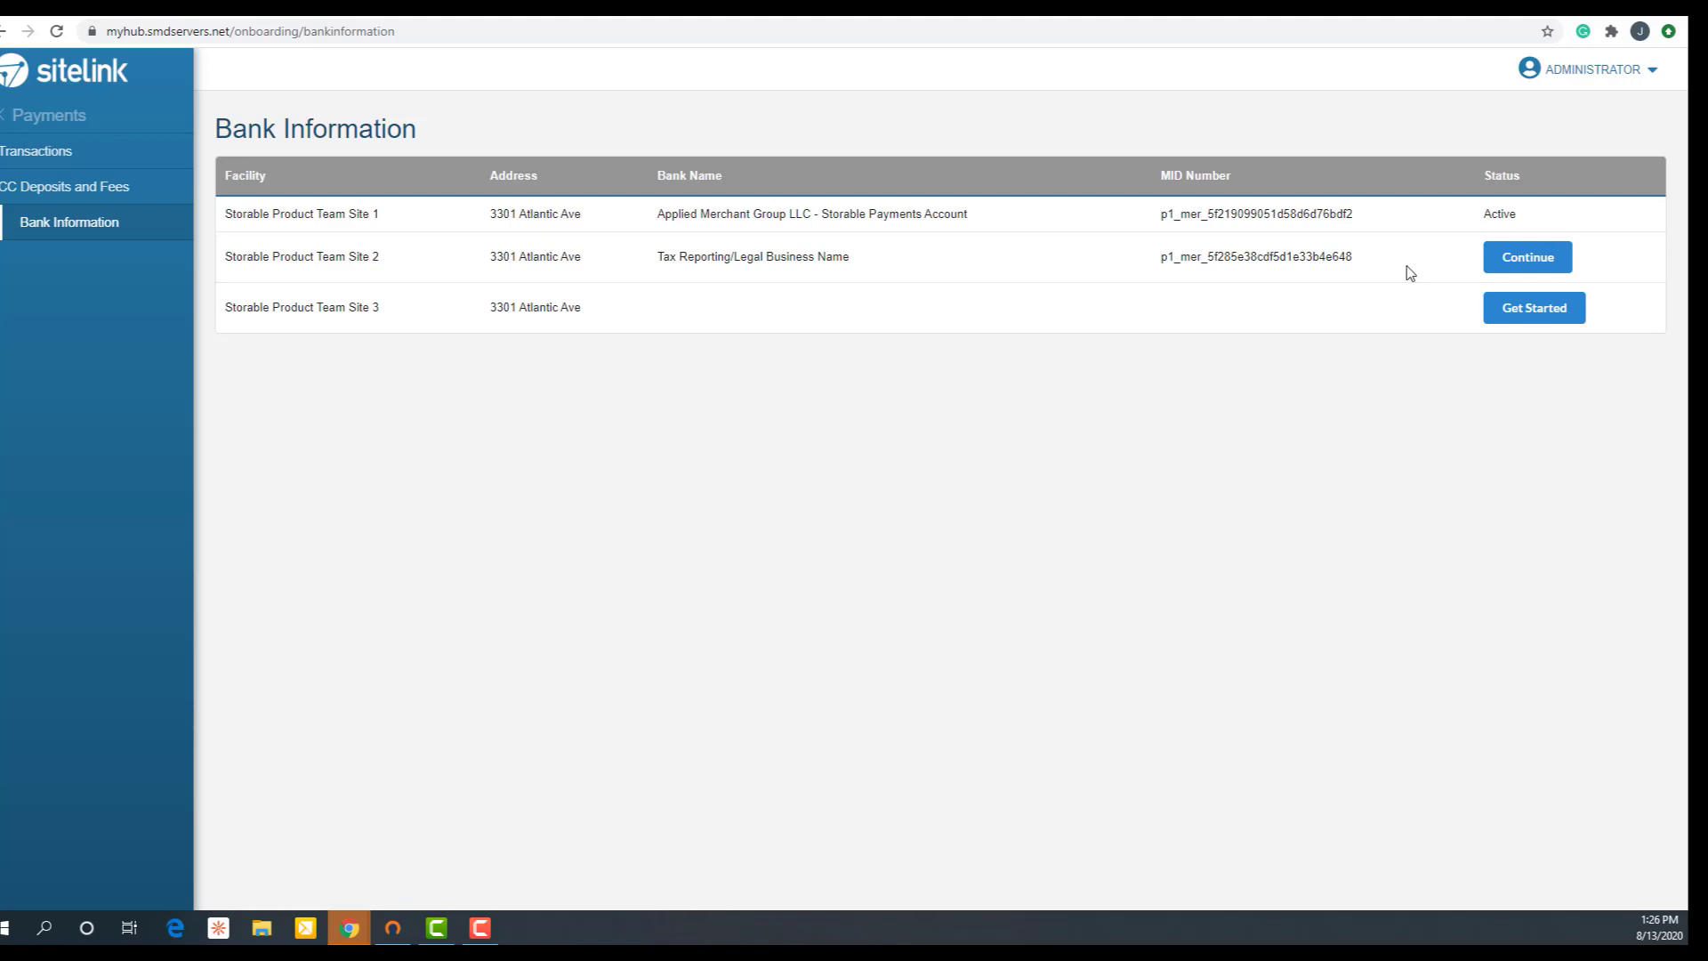
pyautogui.moveTo(1400, 365)
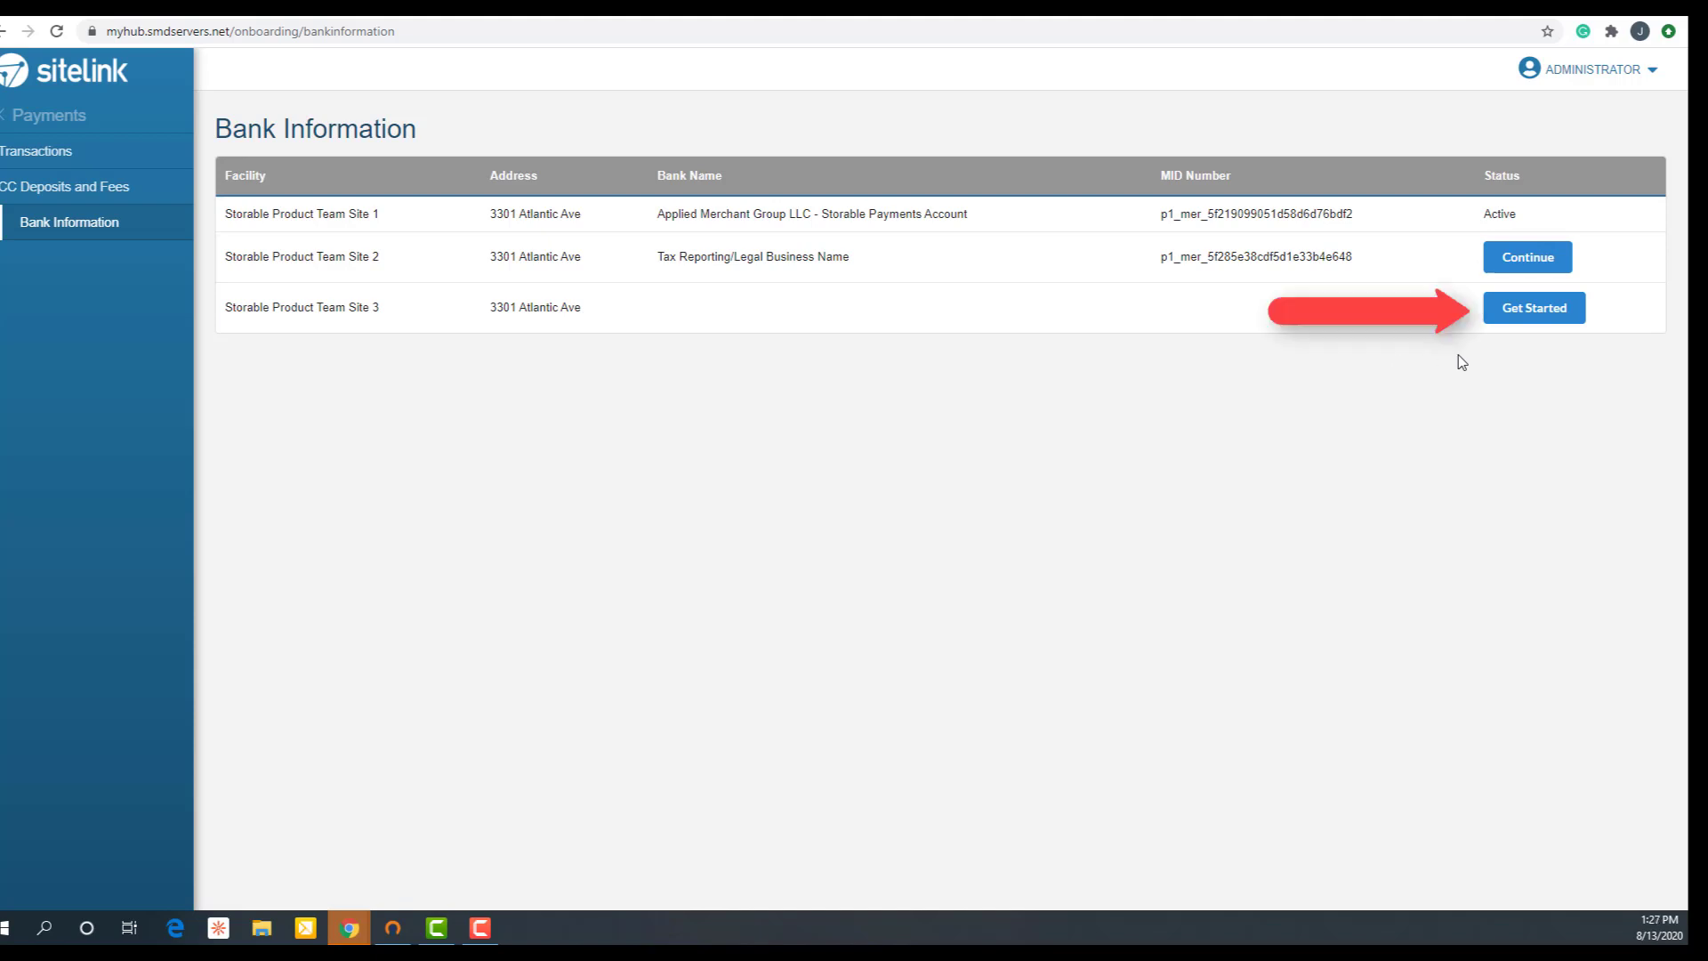
# Start bank onboarding for Site 3 and continue past the Getting Started fees overview
pyautogui.click(1533, 307)
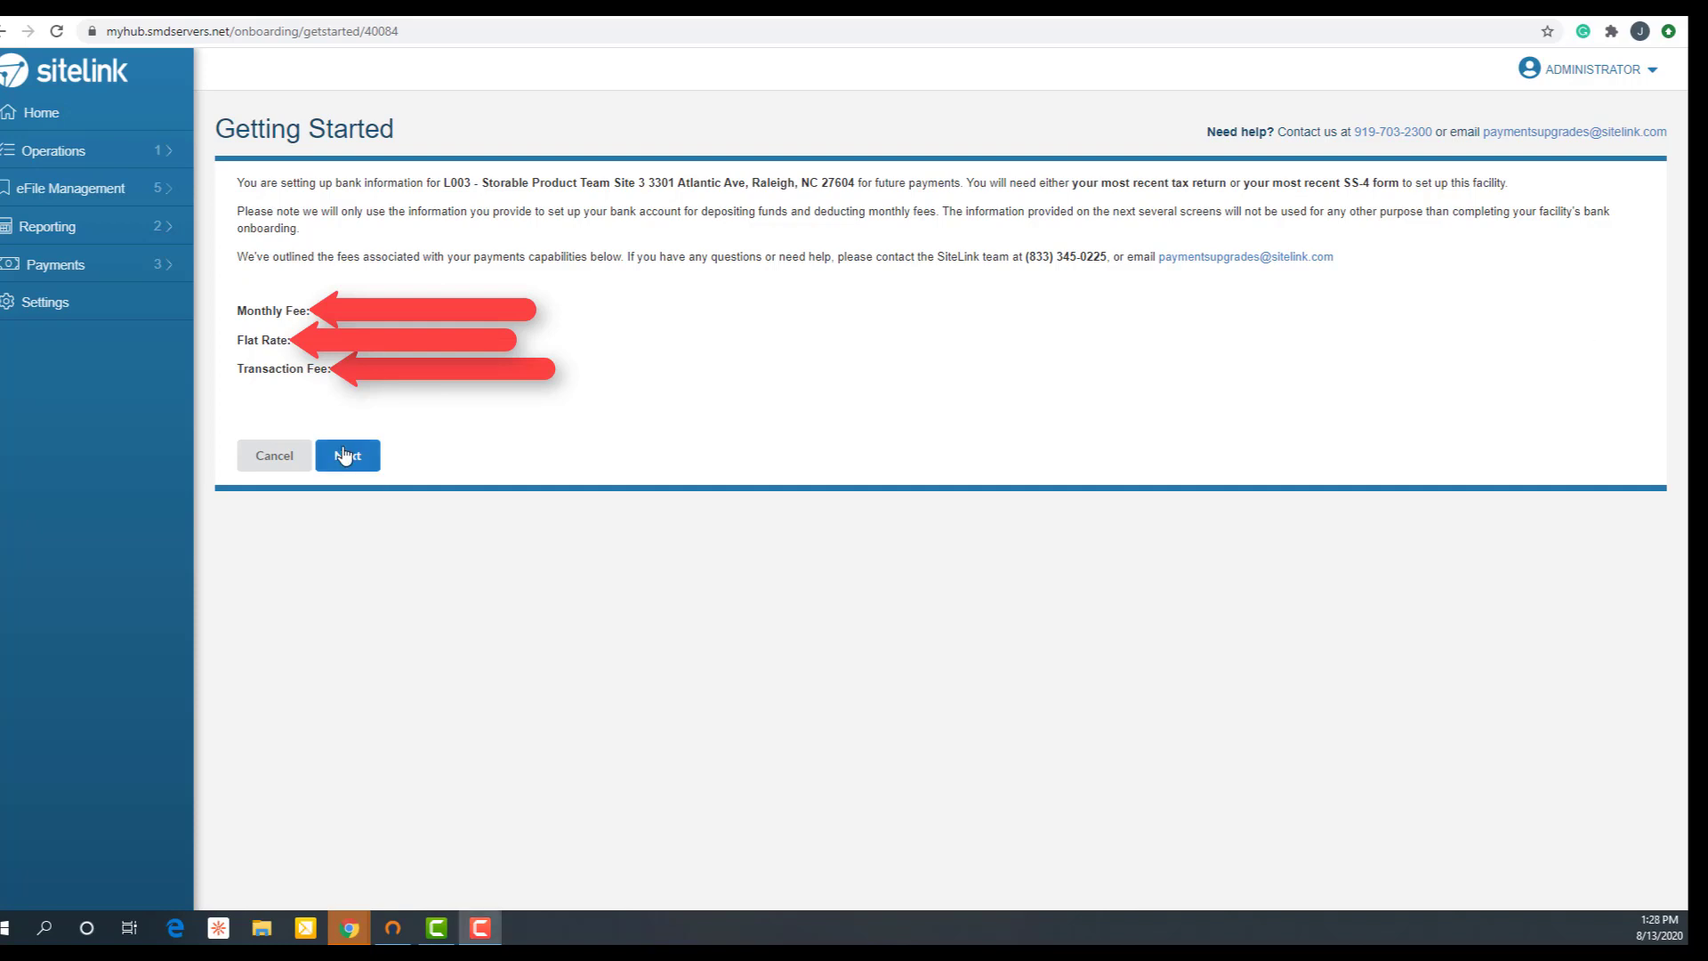
pyautogui.click(348, 455)
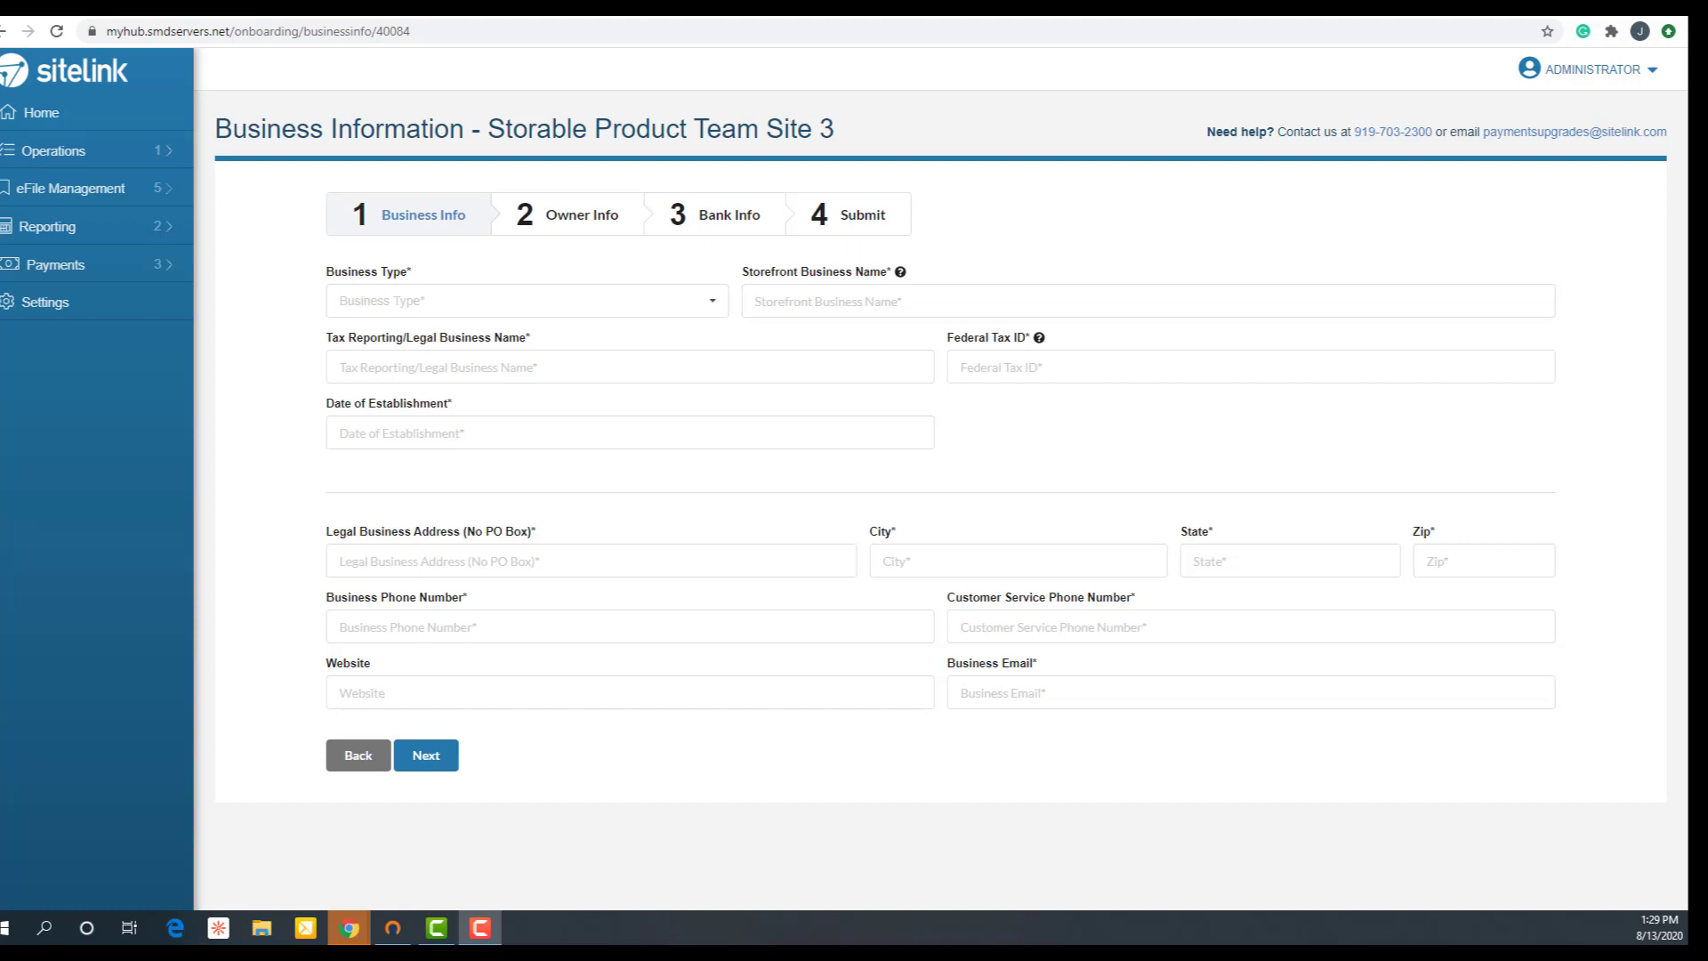
pyautogui.moveTo(344, 214)
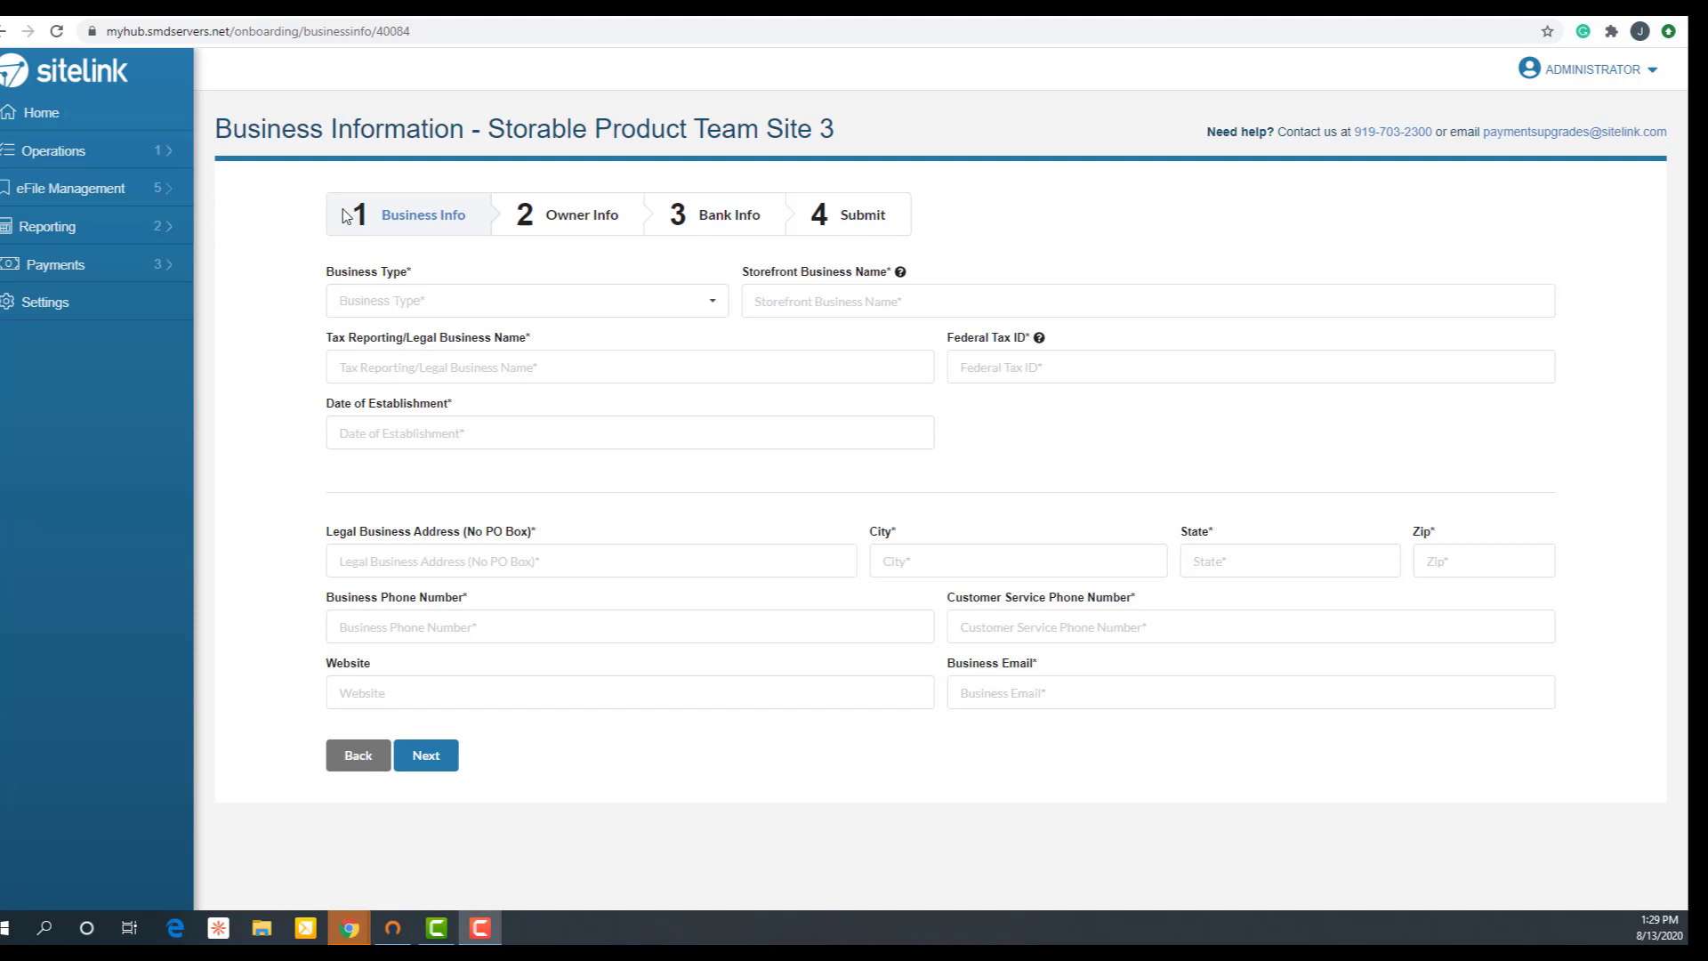
pyautogui.moveTo(656, 192)
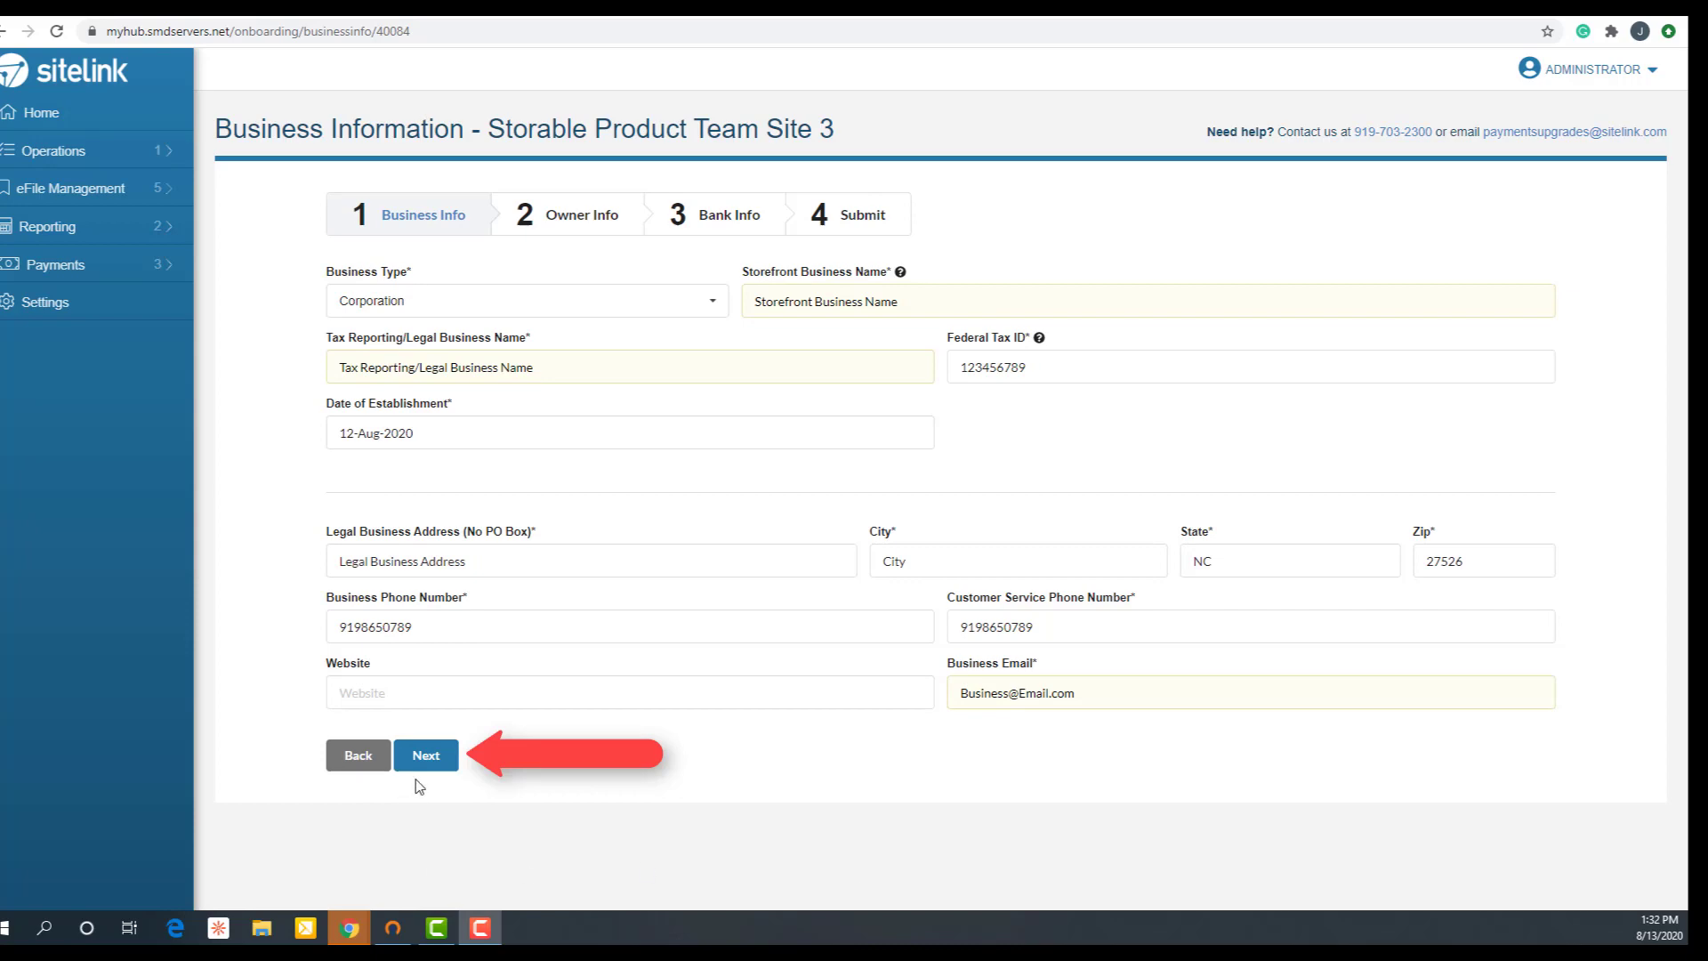
# Submit Site 3's business info and continue to the Owner Information step
pyautogui.click(426, 754)
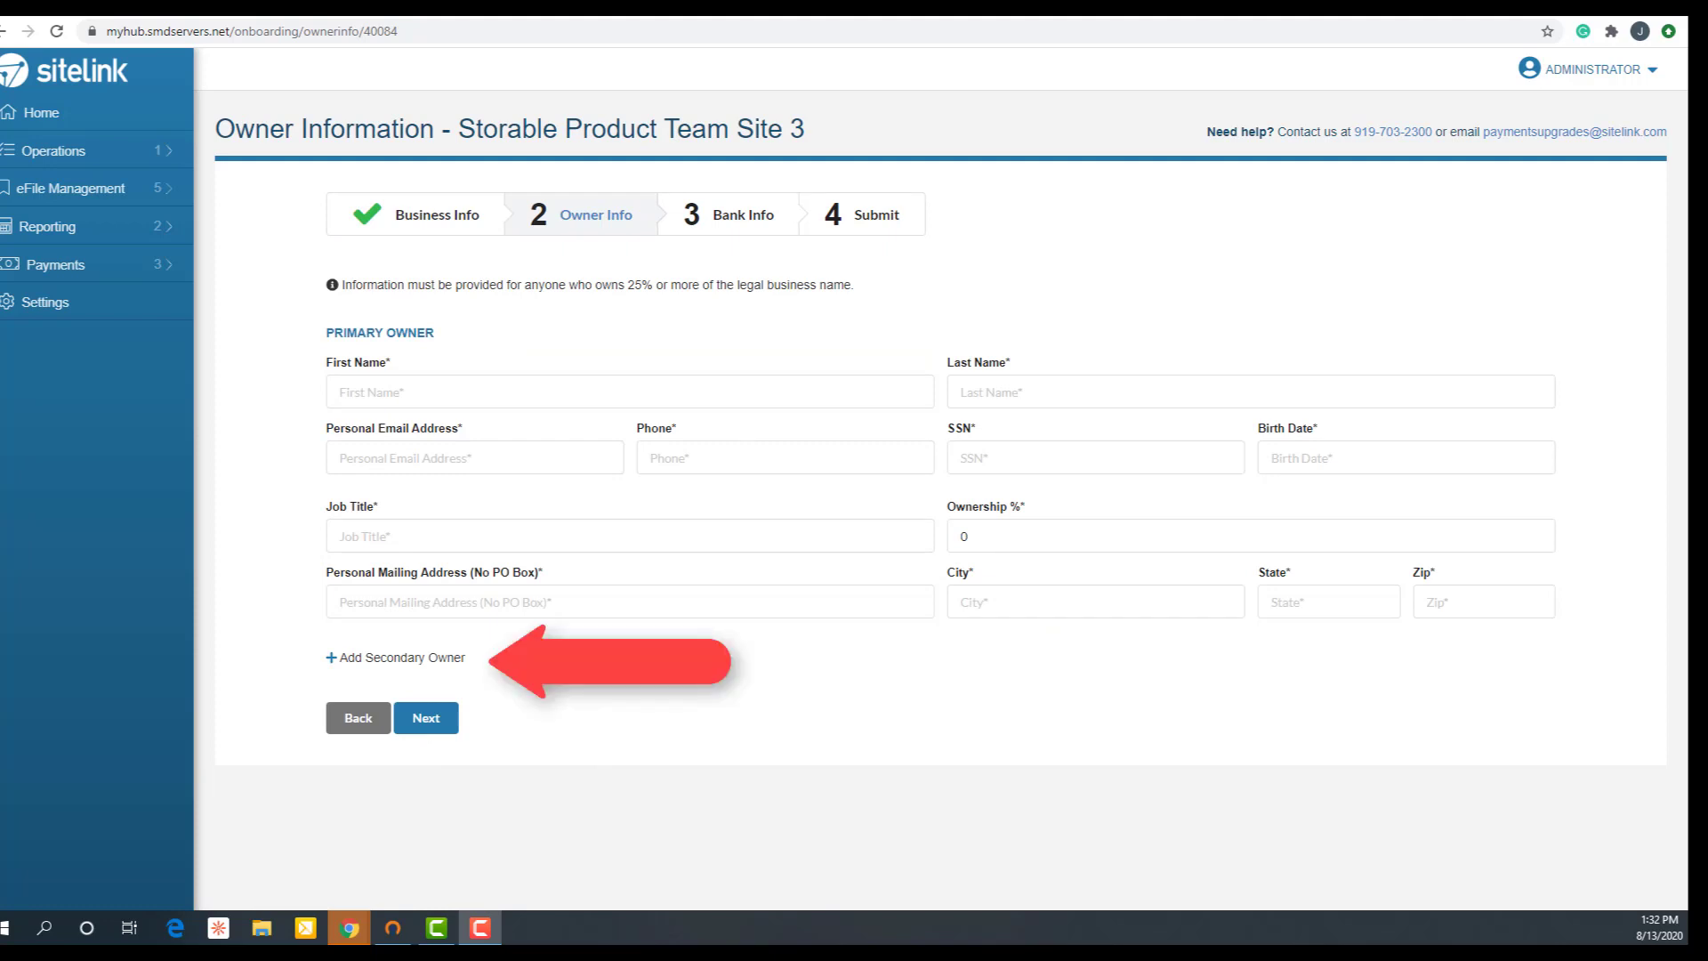
pyautogui.moveTo(722, 733)
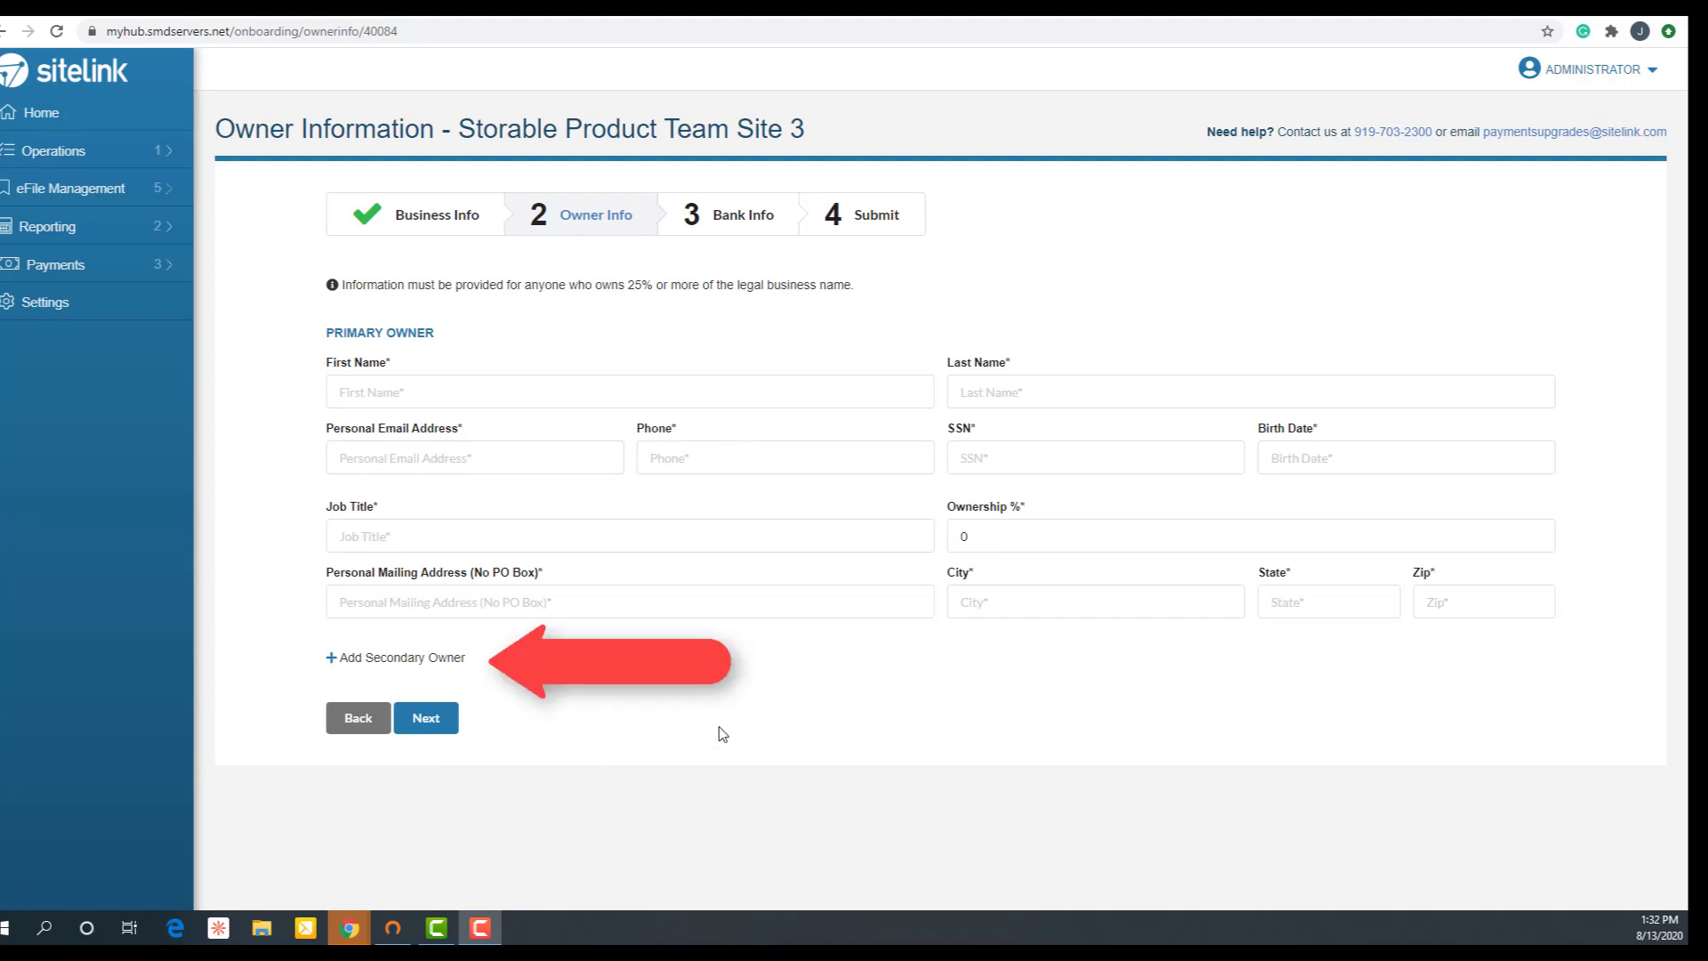
# Begin entering the primary owner's details for Site 3
pyautogui.click(394, 657)
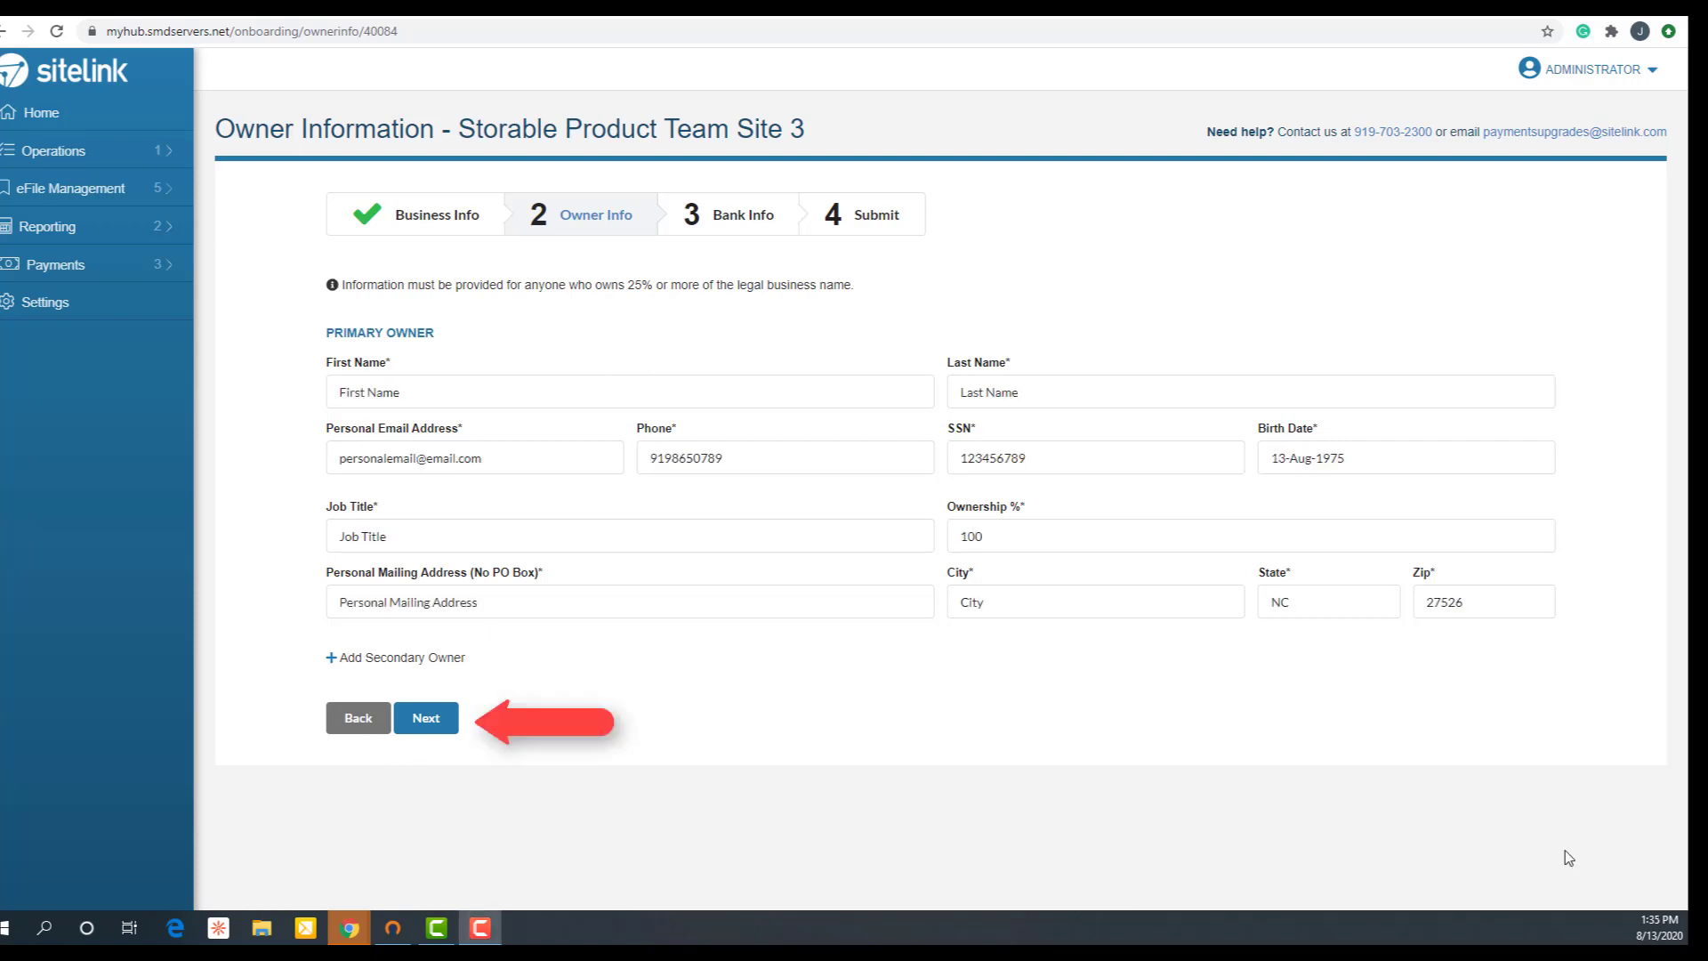
pyautogui.moveTo(426, 717)
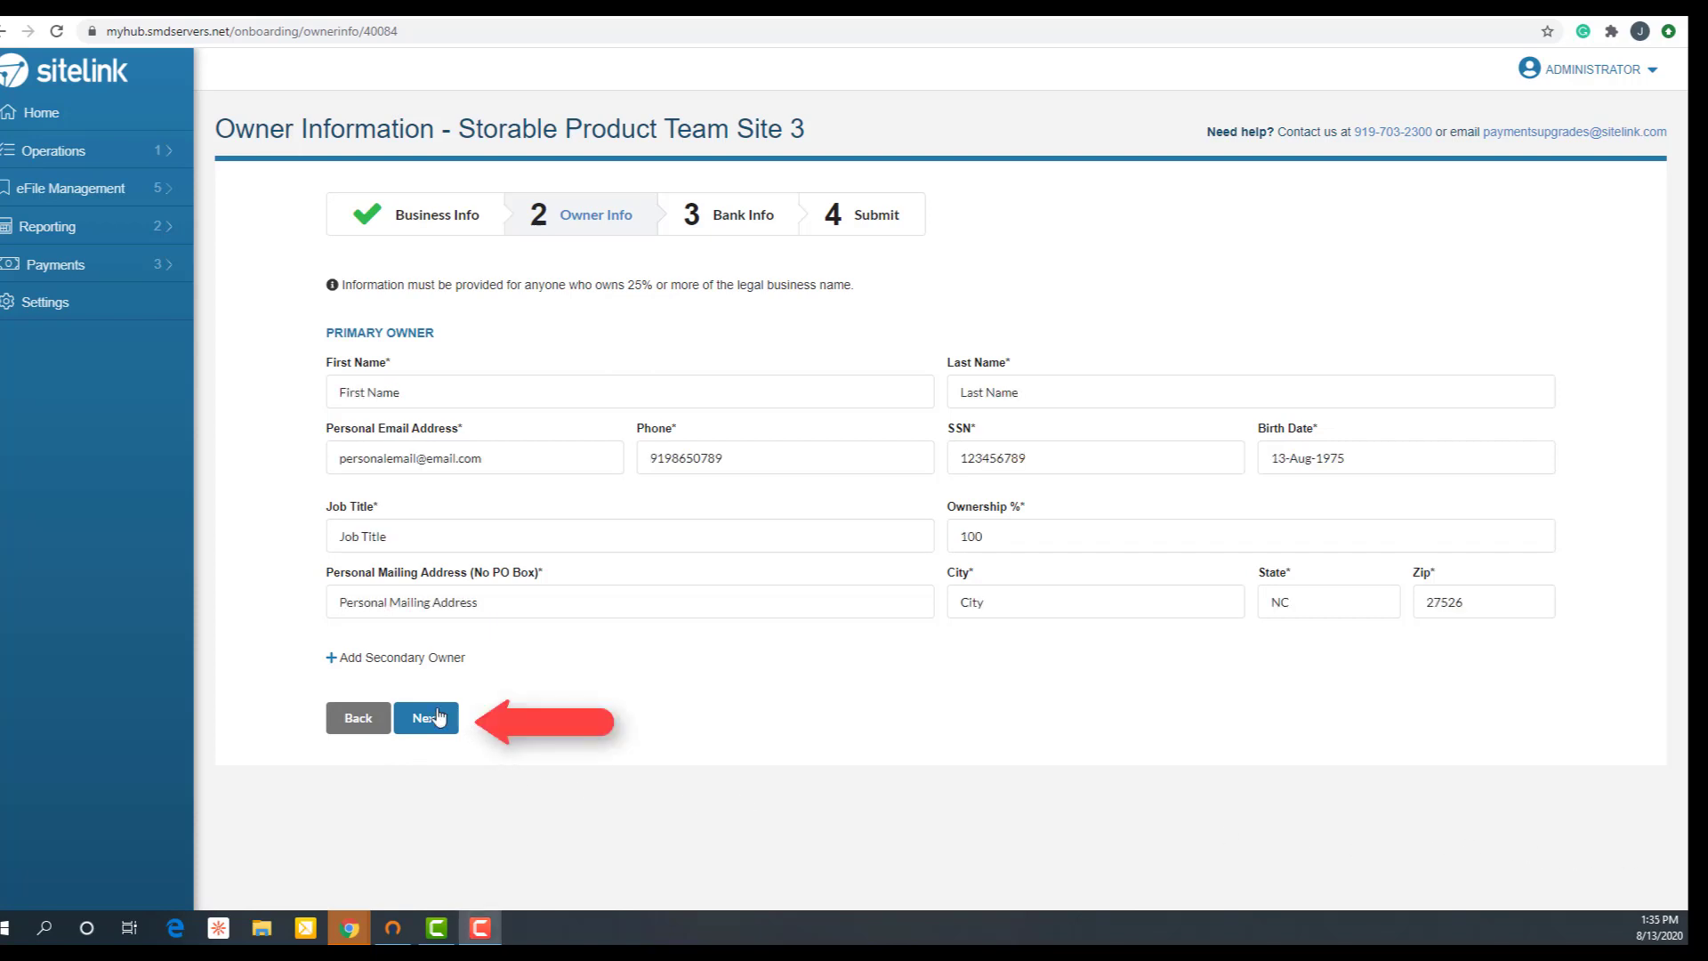
# Advance through the owner and checking-account bank steps to the Confirmation page
pyautogui.click(426, 717)
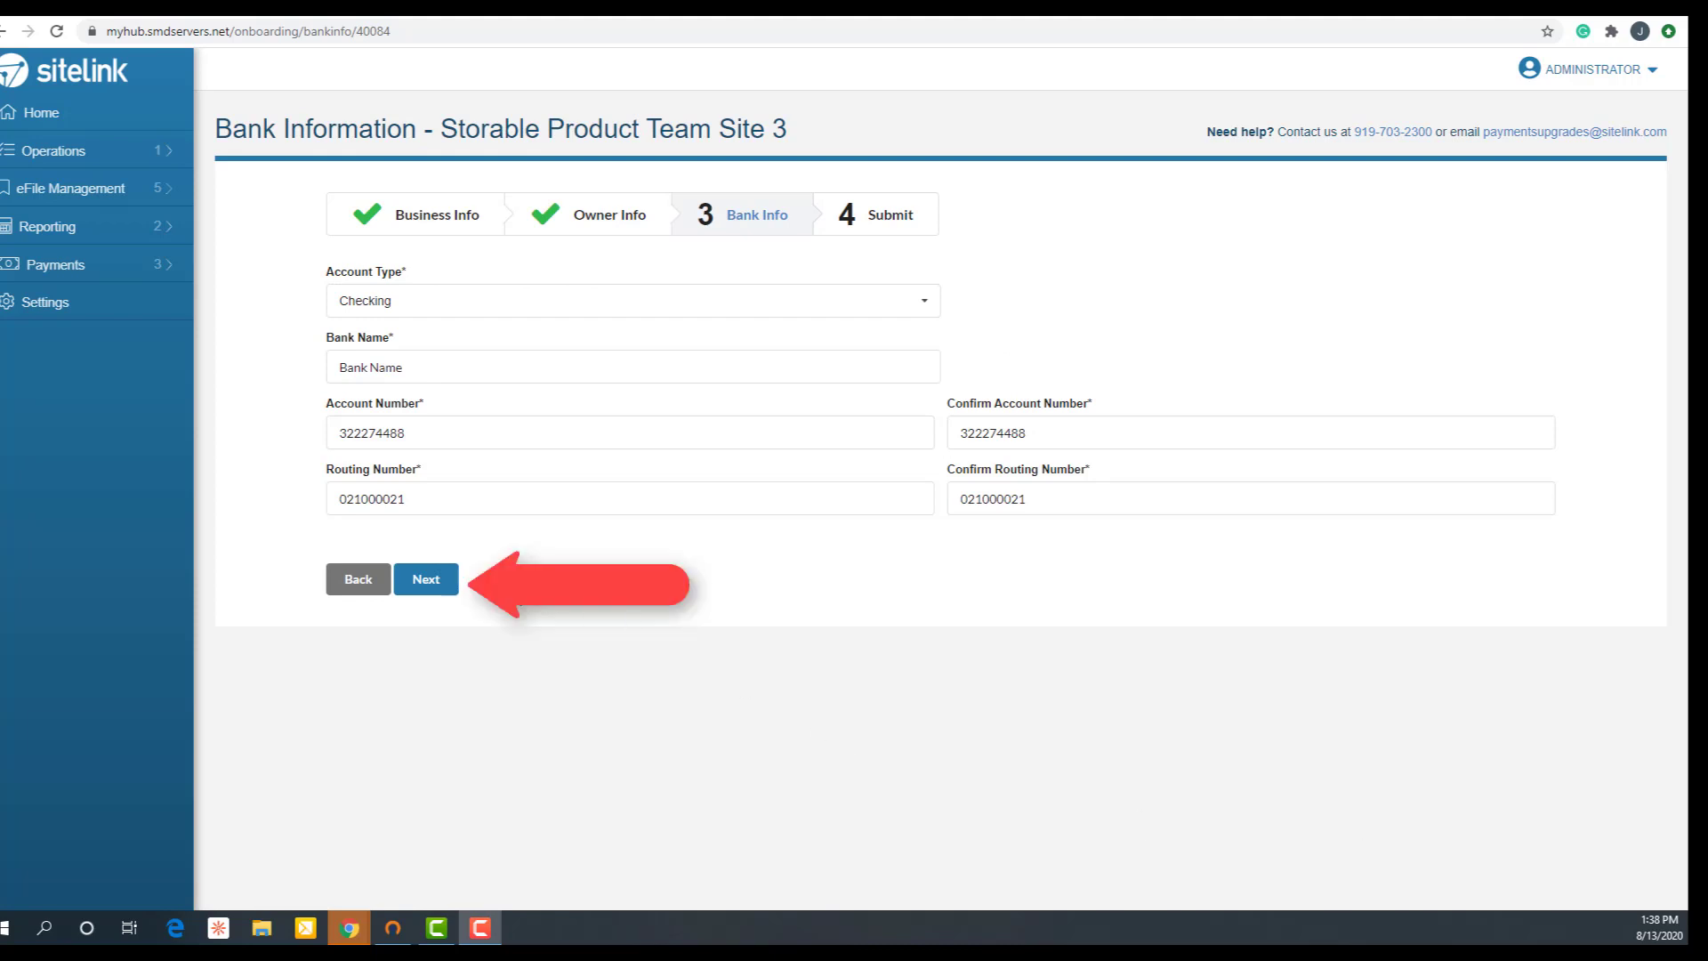
pyautogui.click(426, 579)
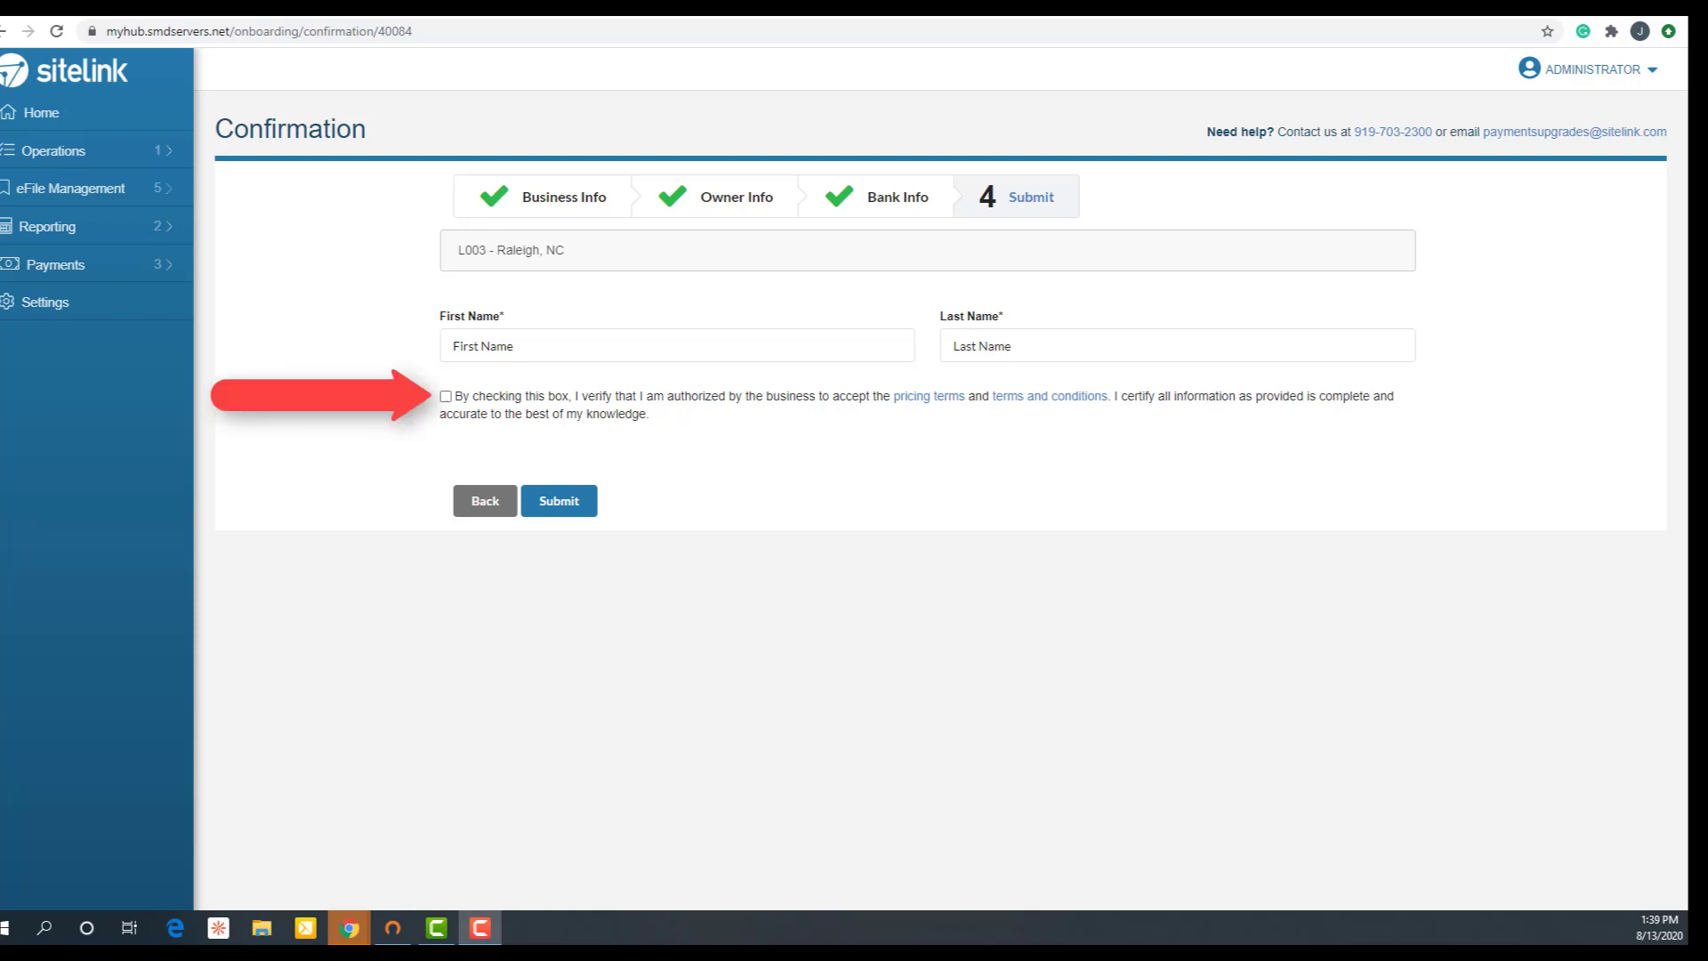
# Certify the authorization statement and submit Site 3's merchant information for review
pyautogui.click(445, 395)
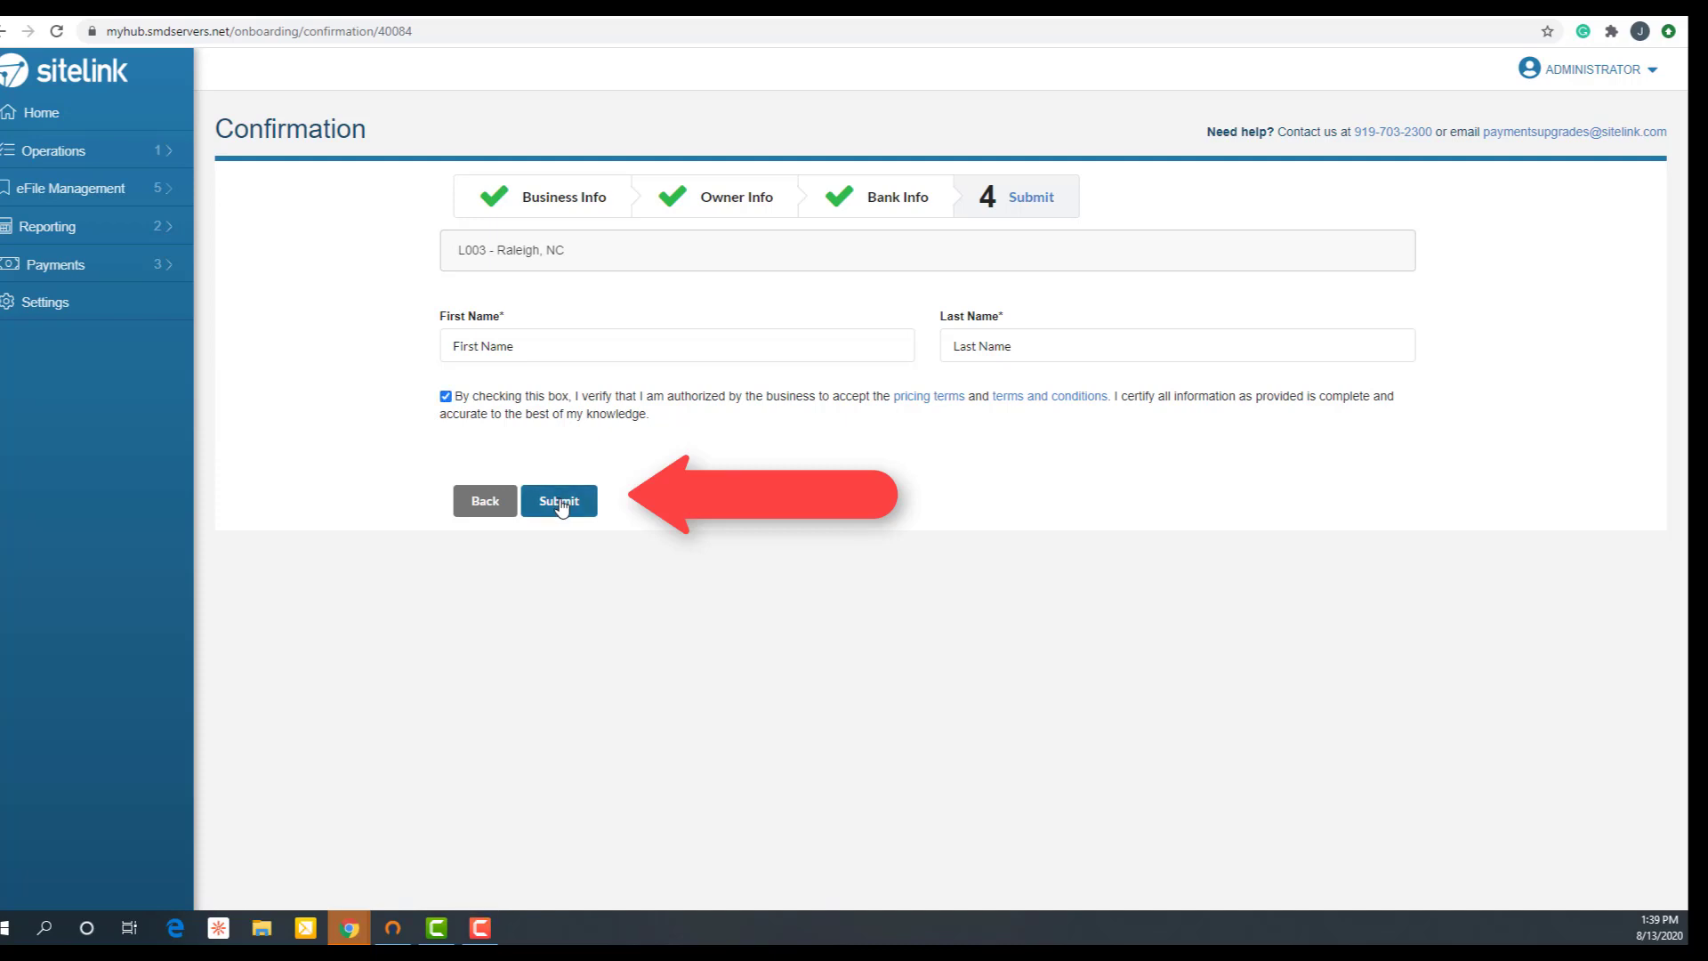
pyautogui.click(559, 500)
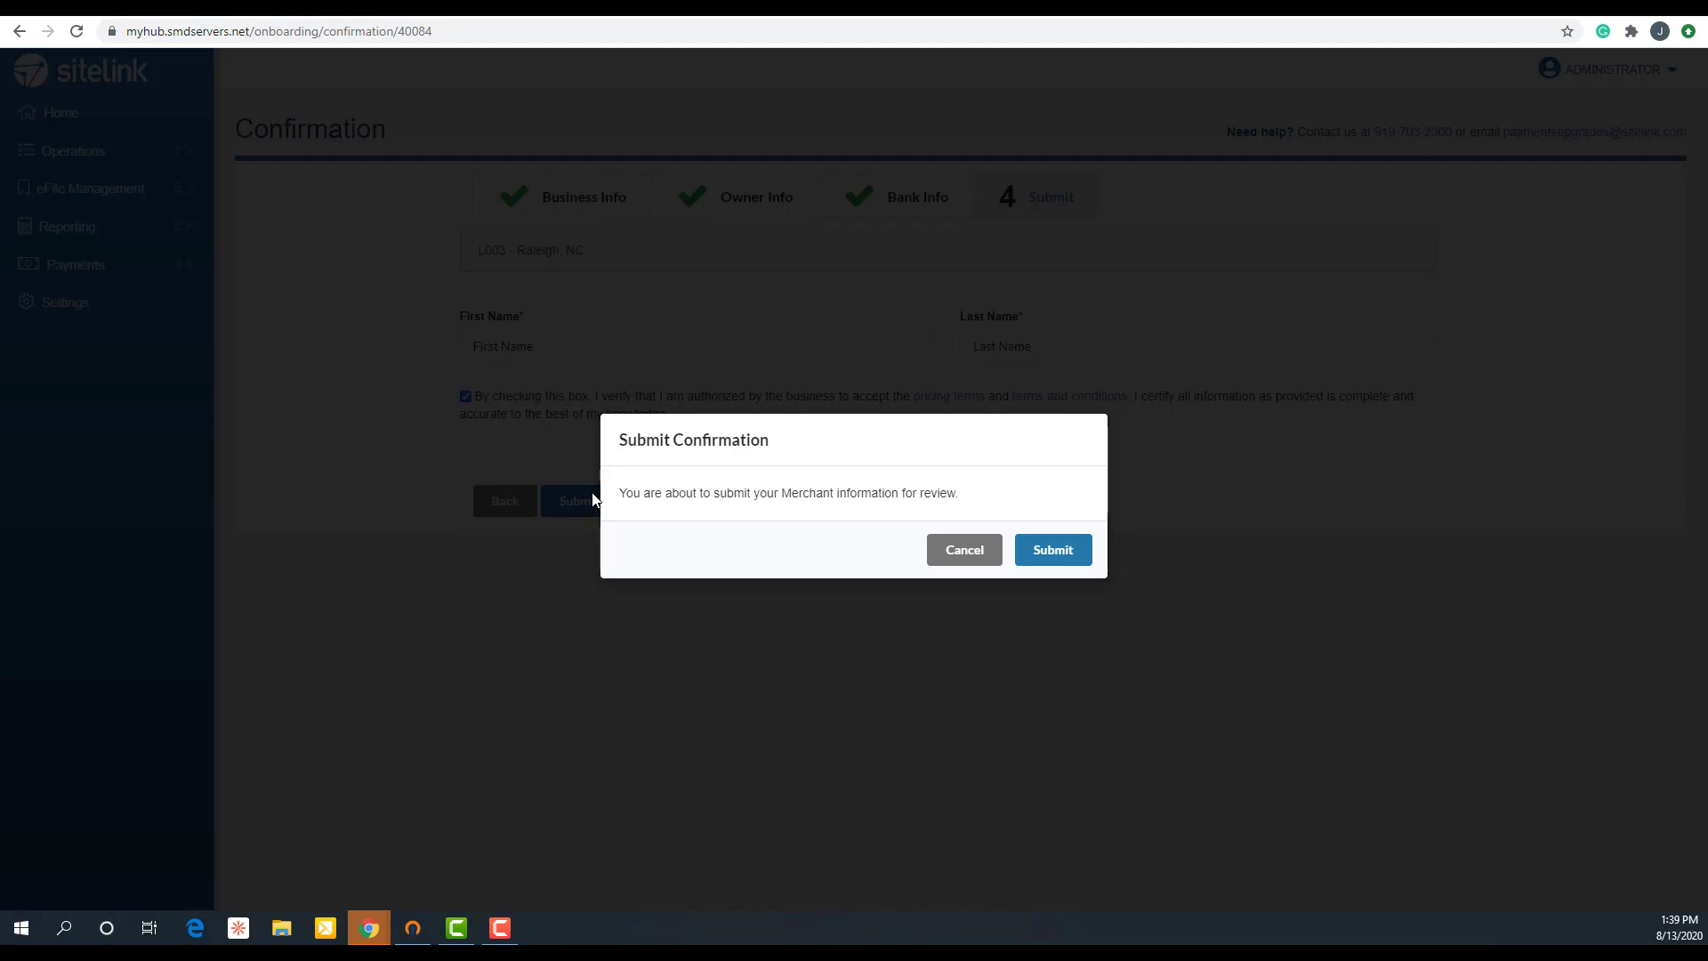
pyautogui.moveTo(1051, 549)
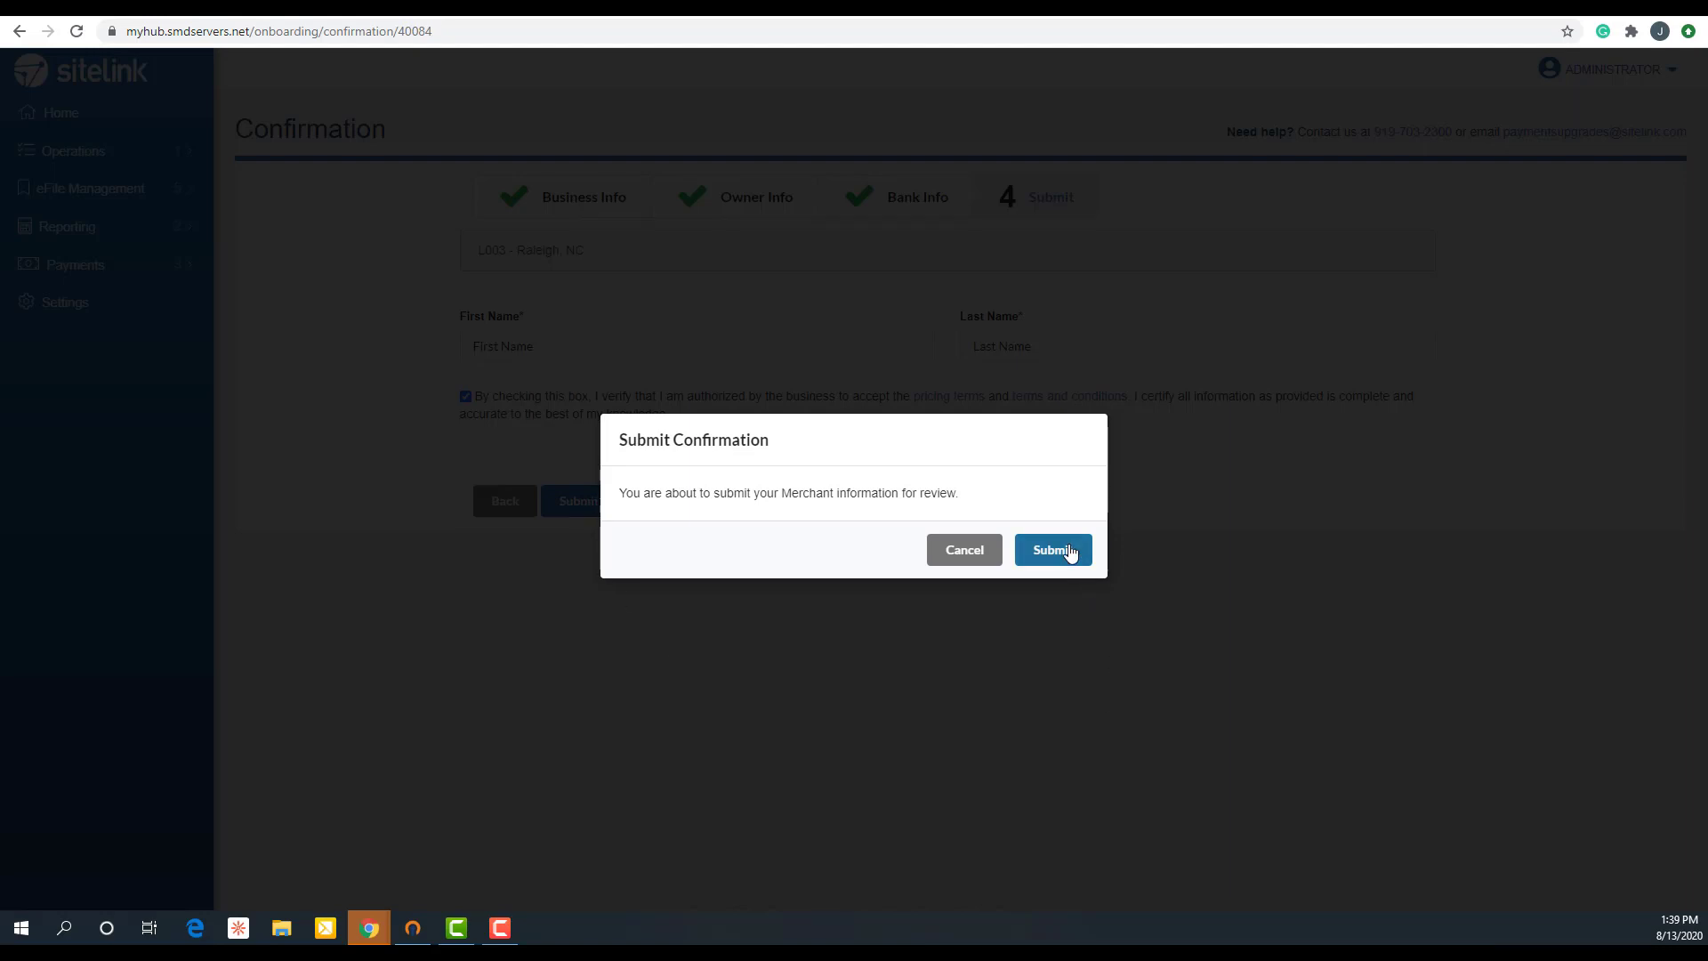
pyautogui.click(1052, 549)
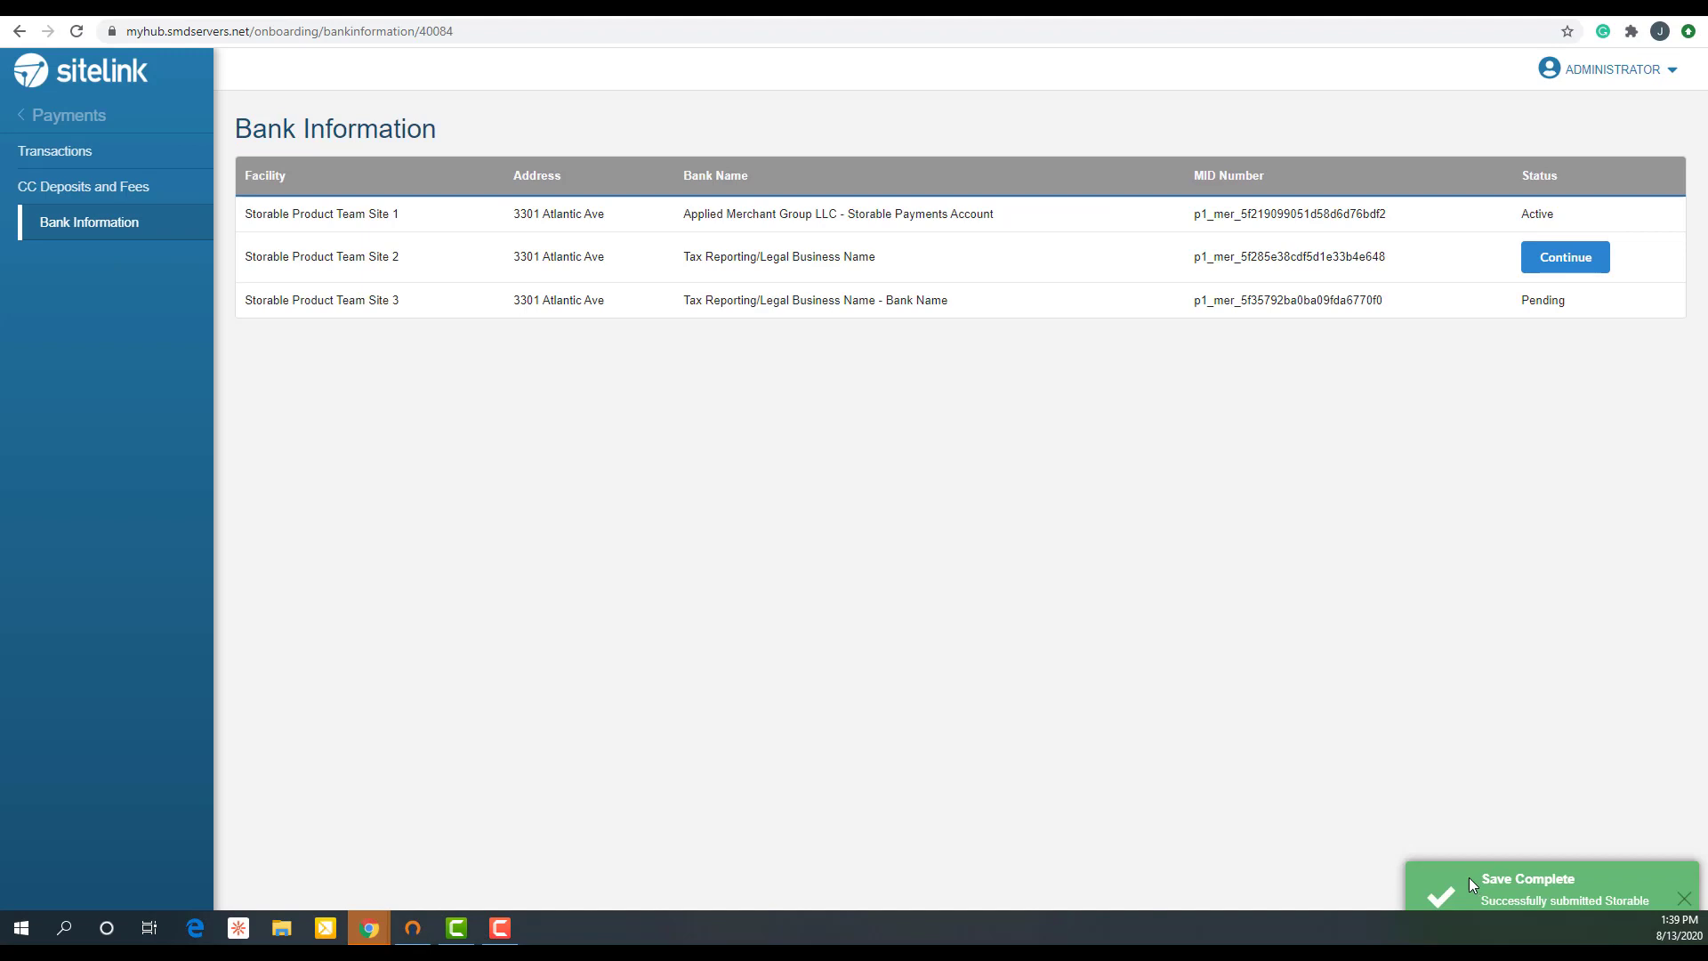
pyautogui.moveTo(1572, 340)
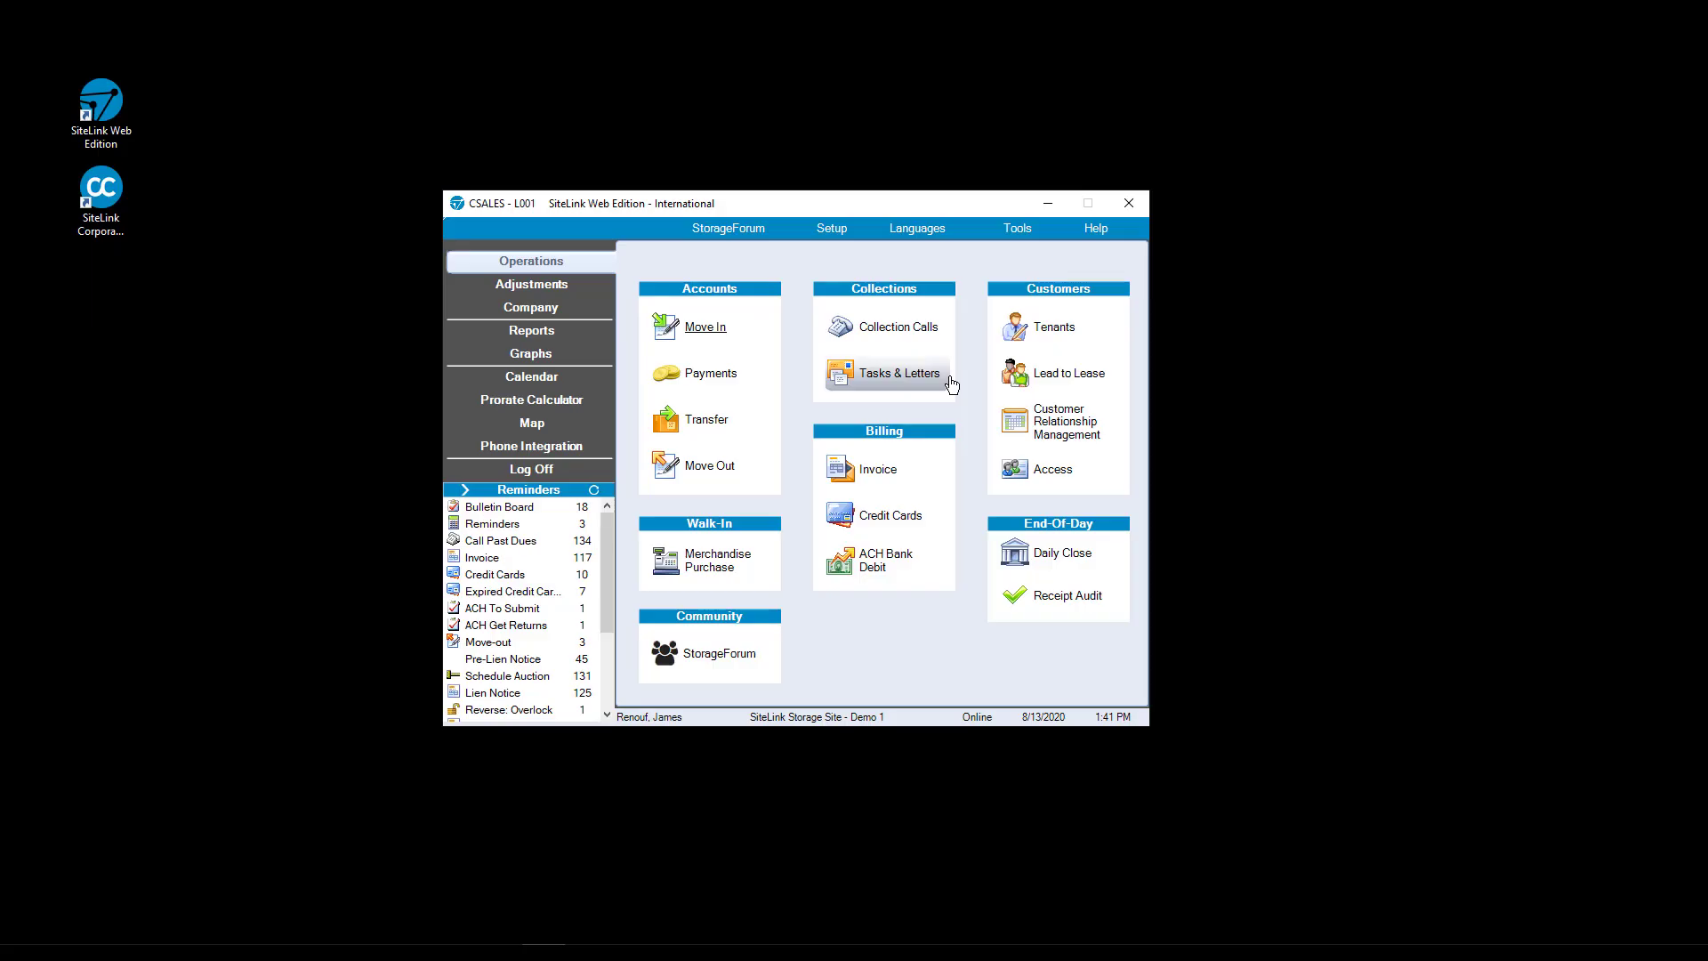
pyautogui.moveTo(991, 255)
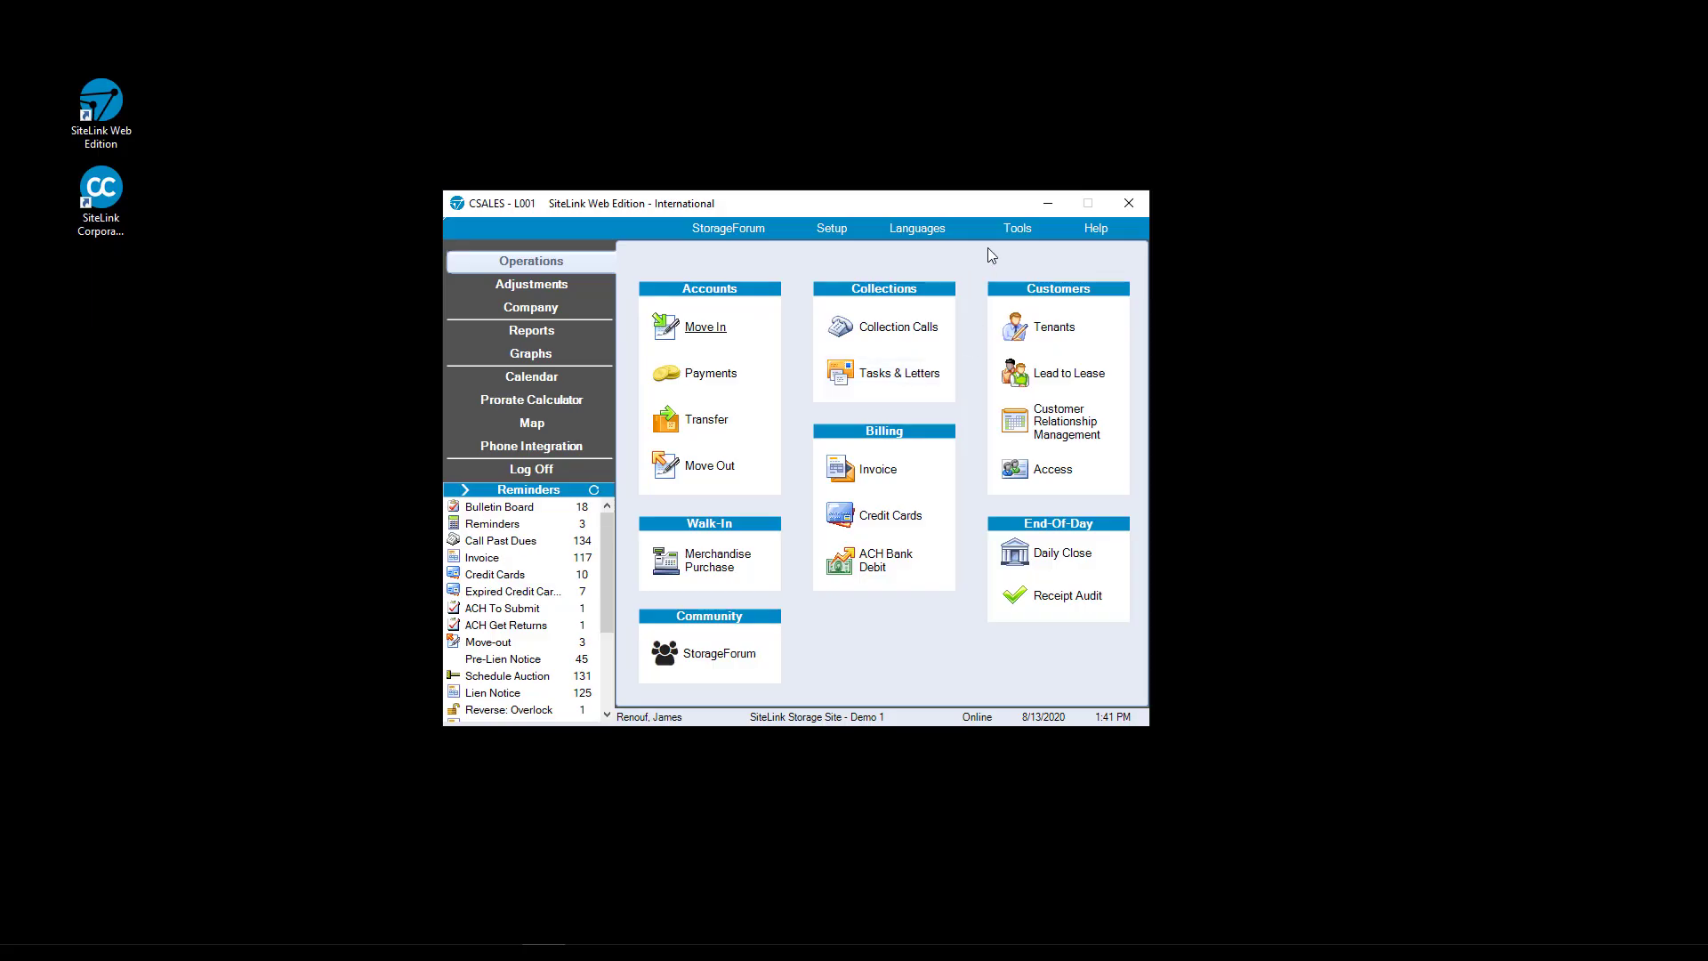
# Run Tools > Refresh Data and confirm refreshing the local cache database
pyautogui.click(1016, 228)
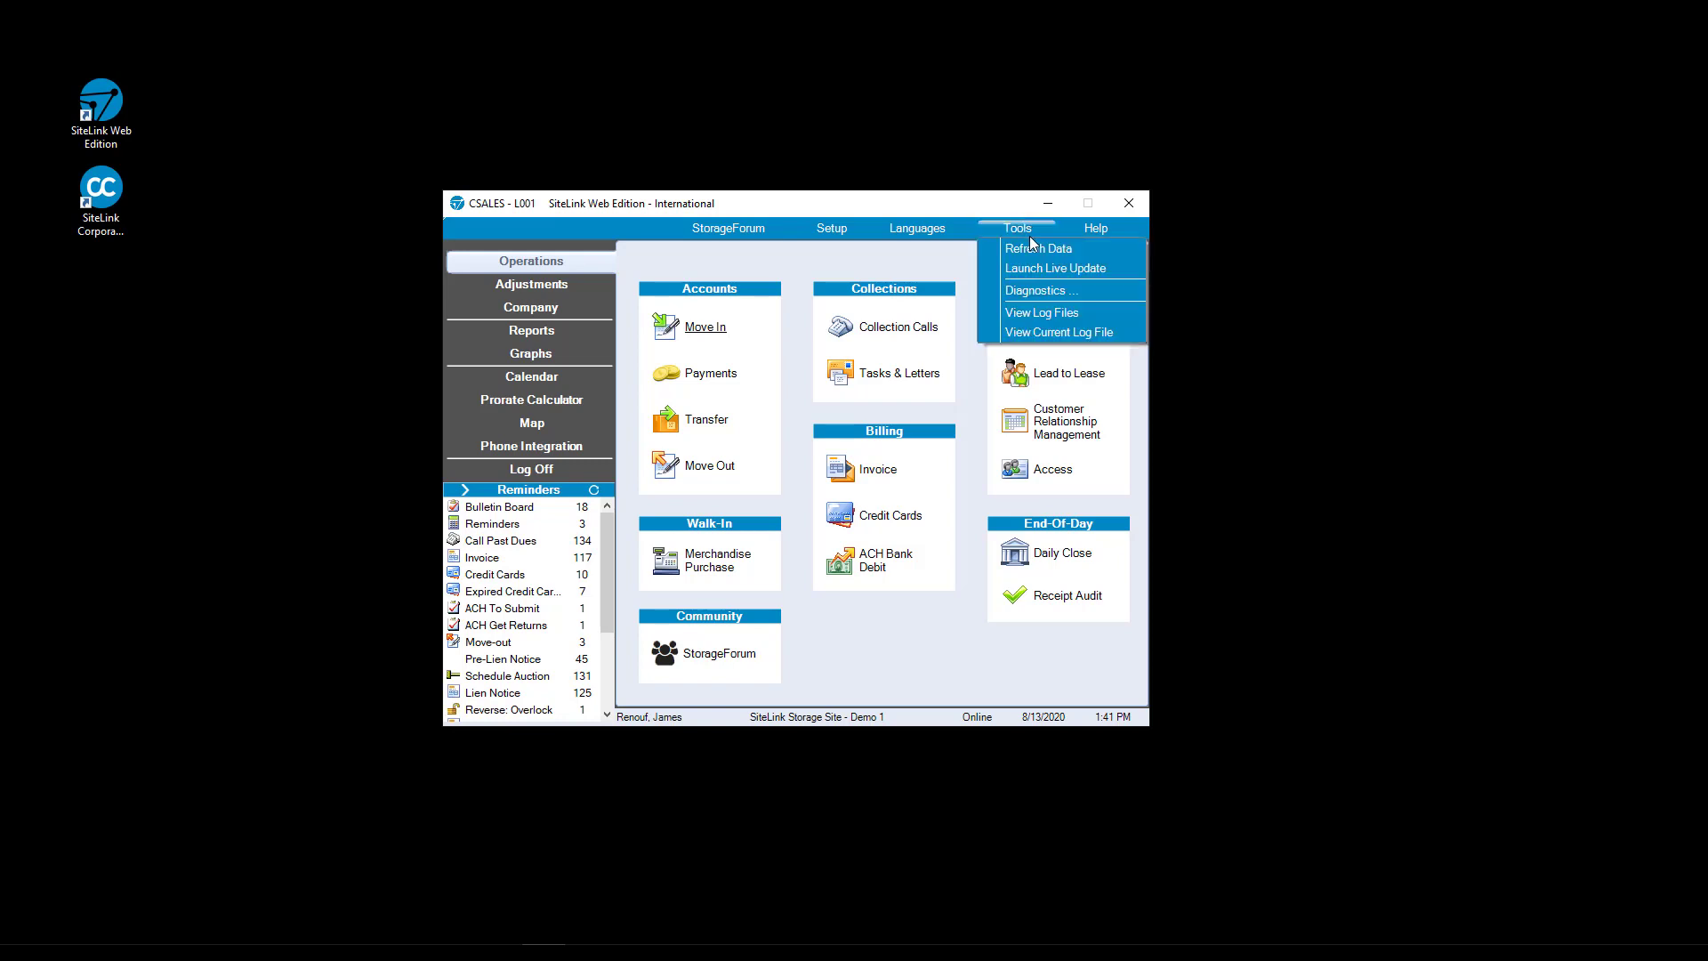
pyautogui.moveTo(1041, 249)
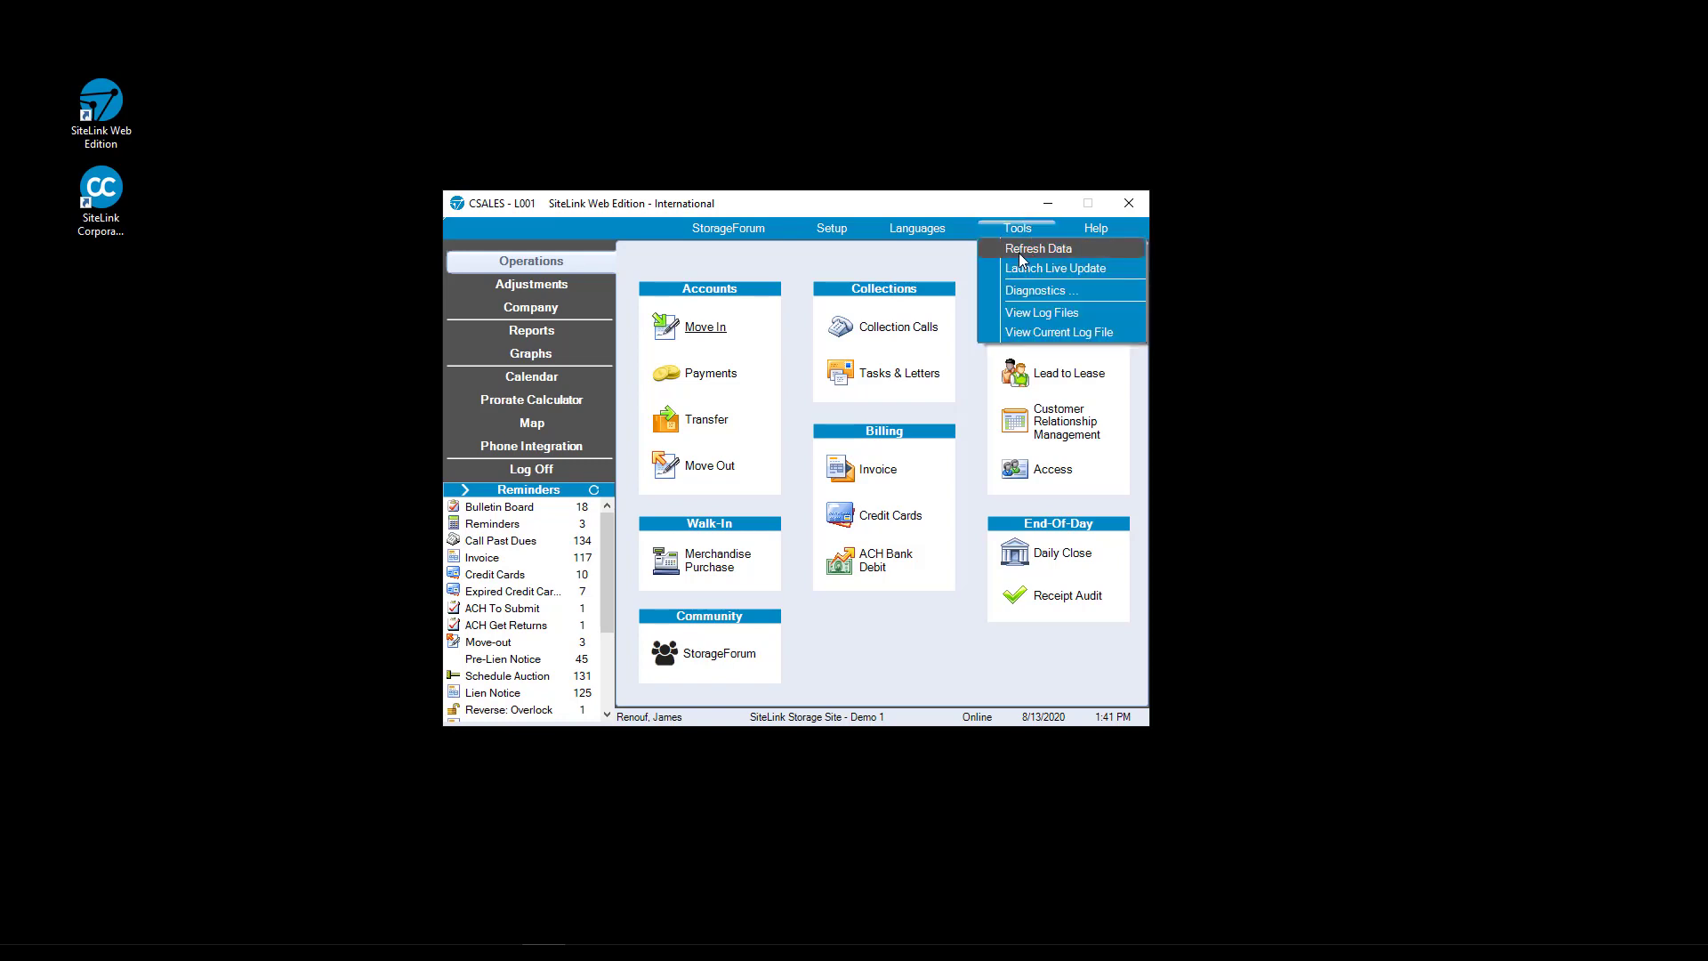
pyautogui.click(1038, 247)
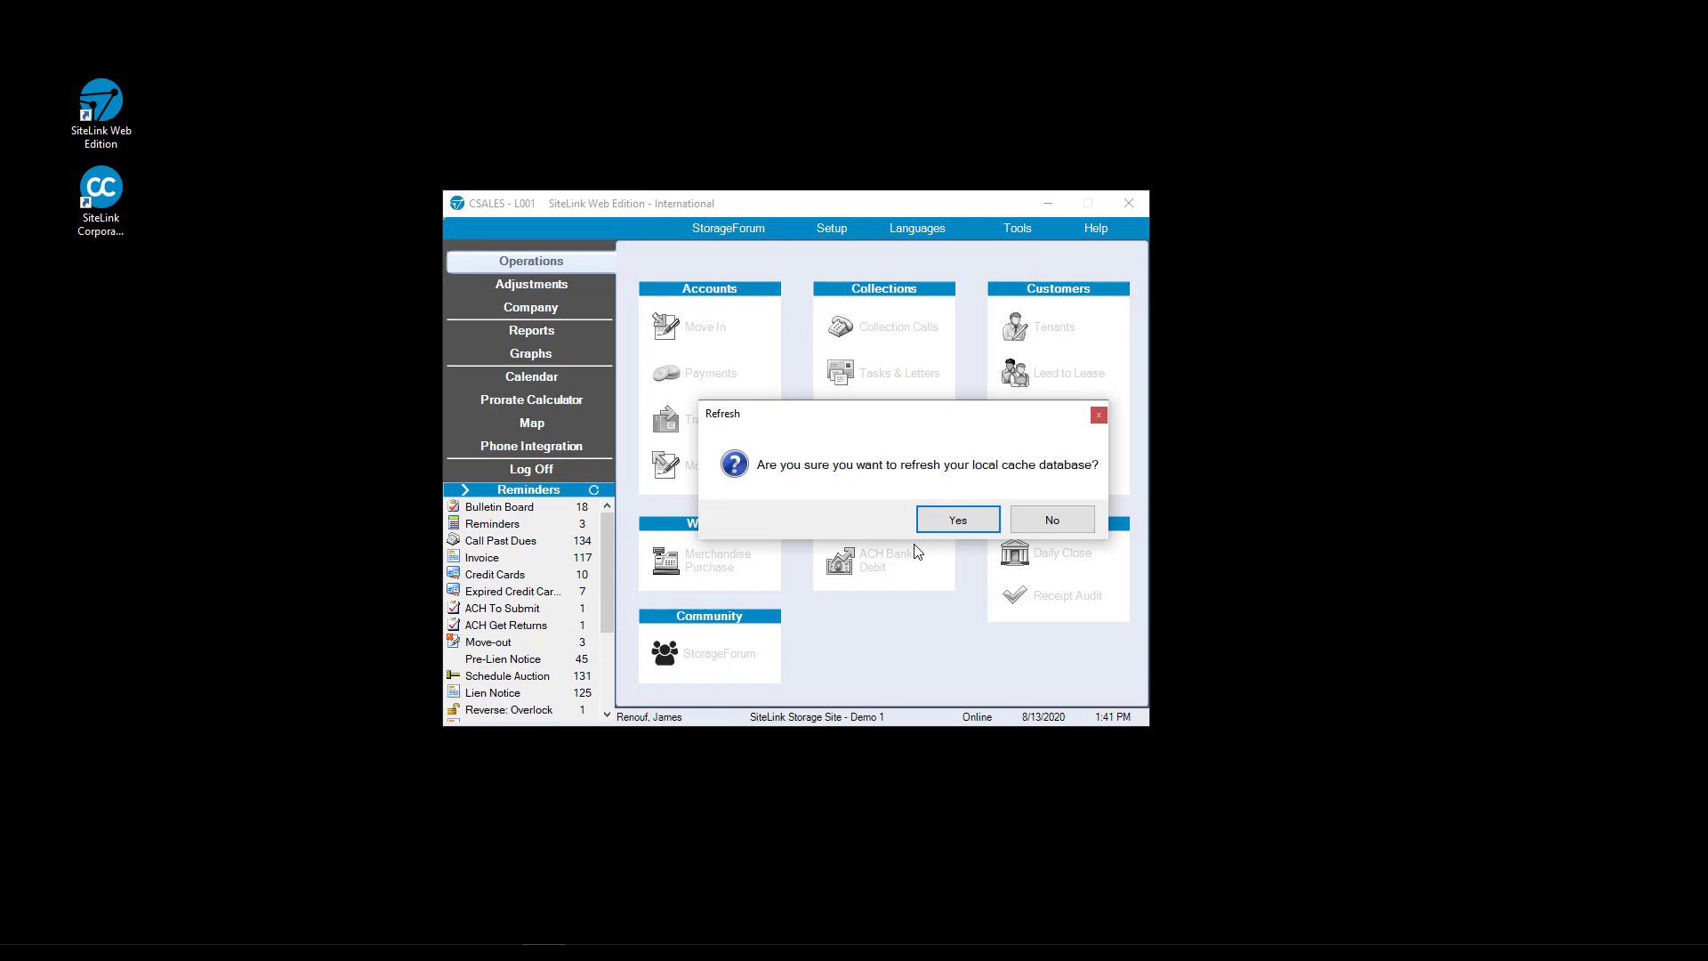
pyautogui.click(956, 519)
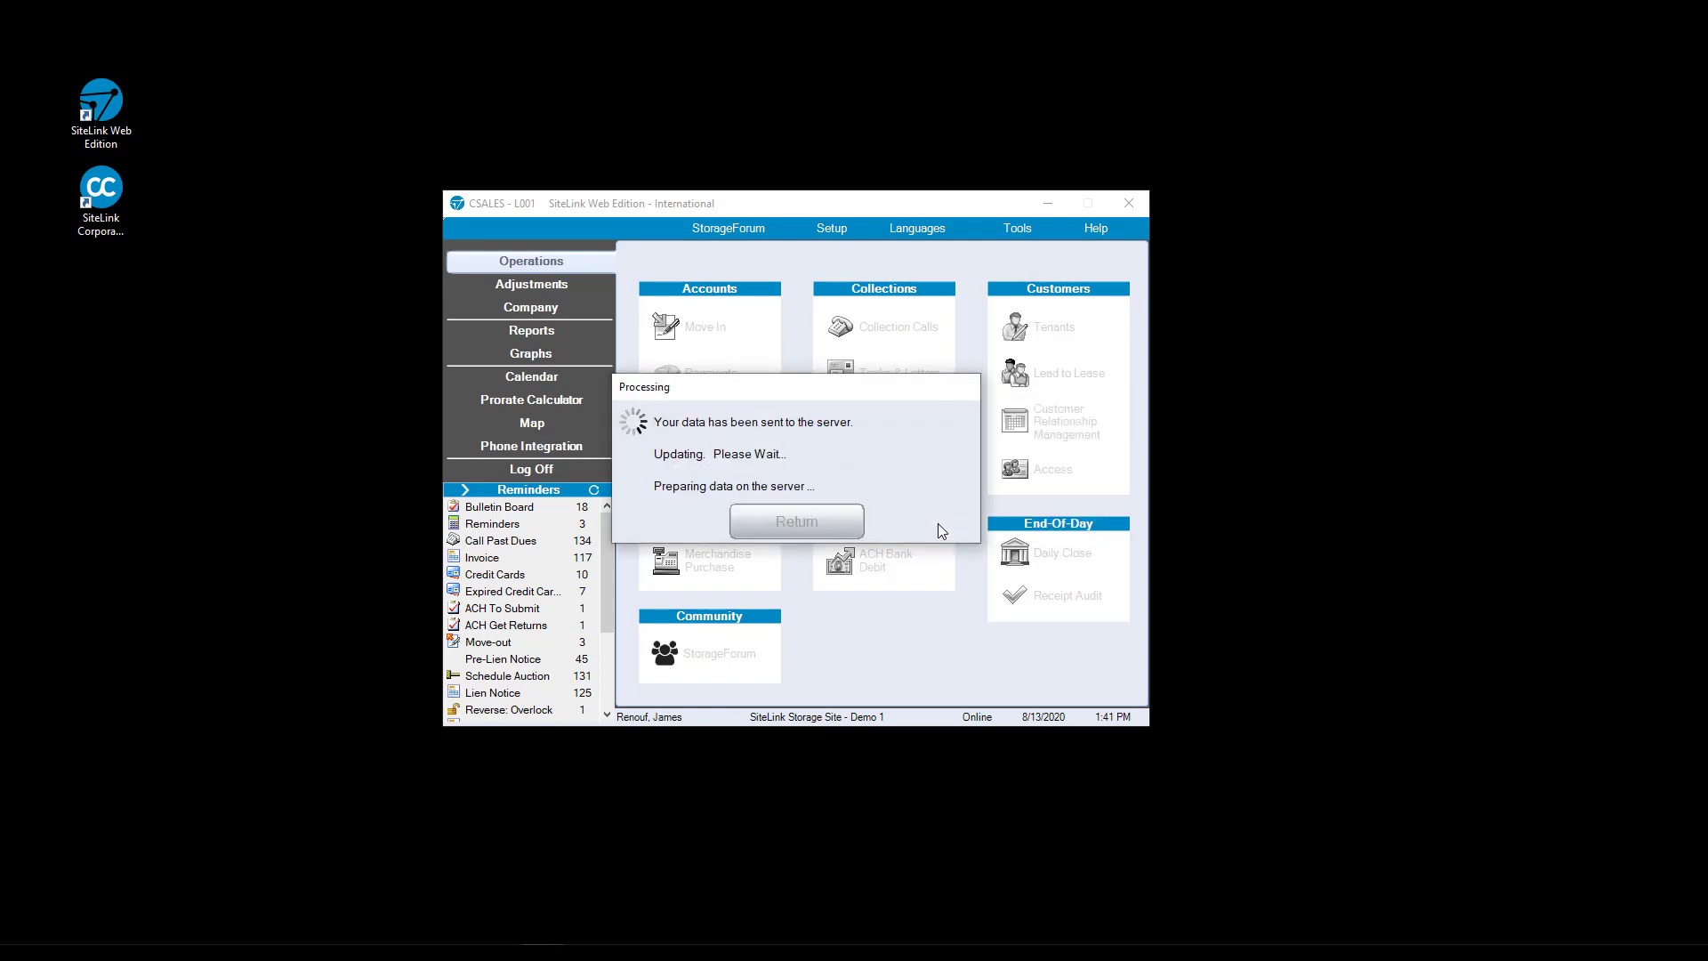